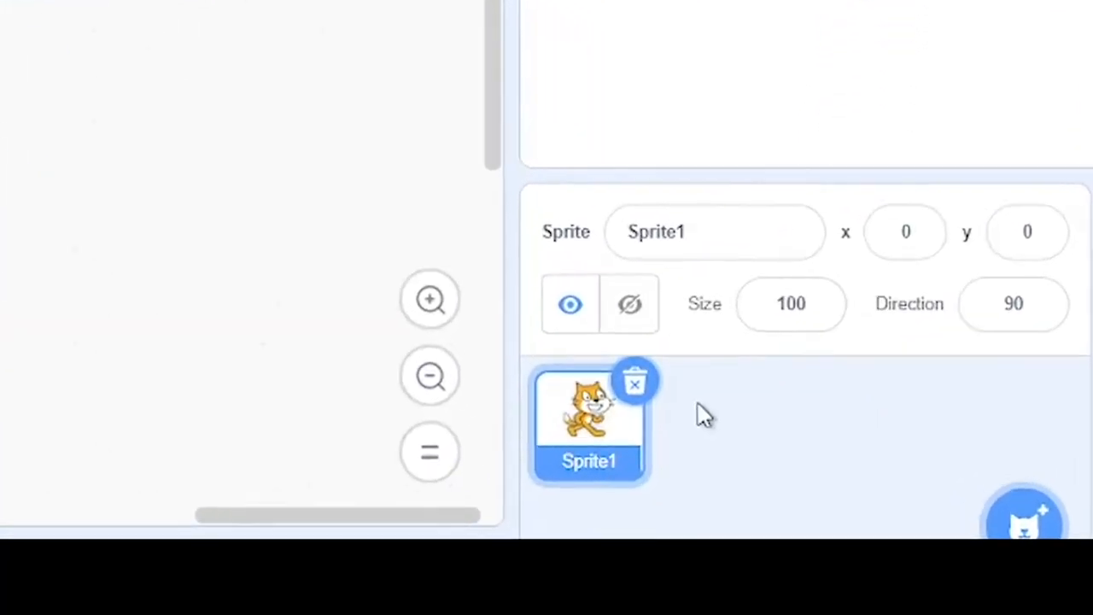
- Delete the default cat sprite and add the Beachball sprite from the library search
click(635, 383)
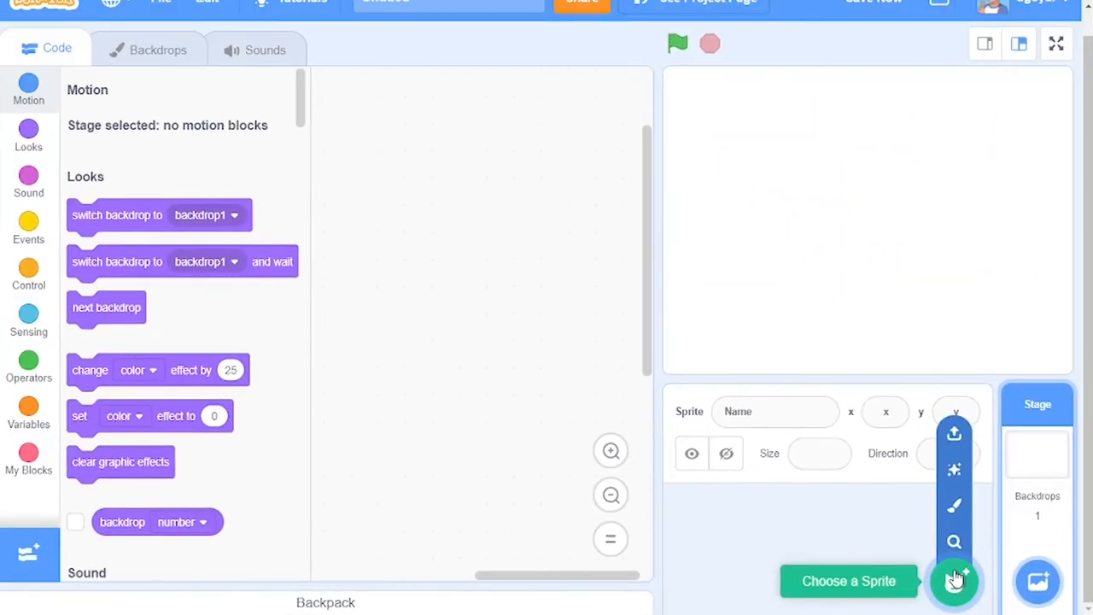
click(847, 580)
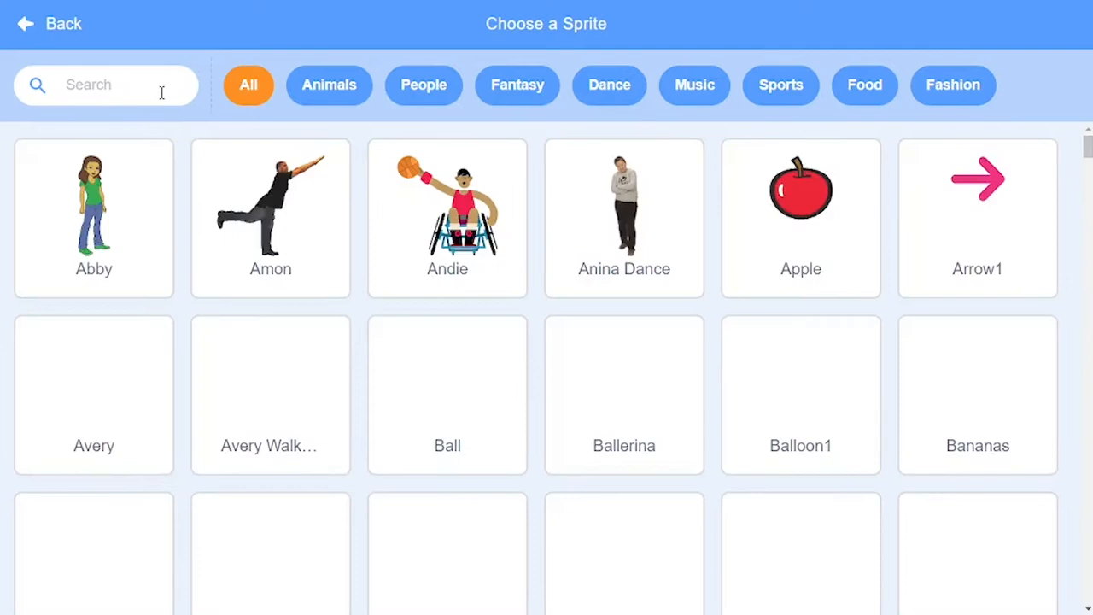
click(128, 86)
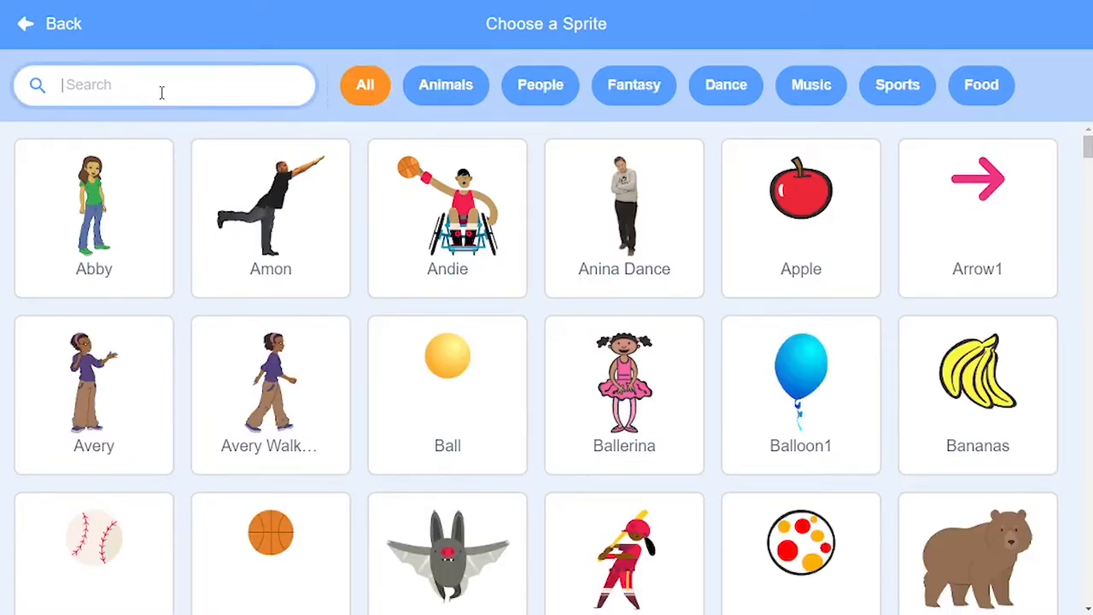
click(799, 543)
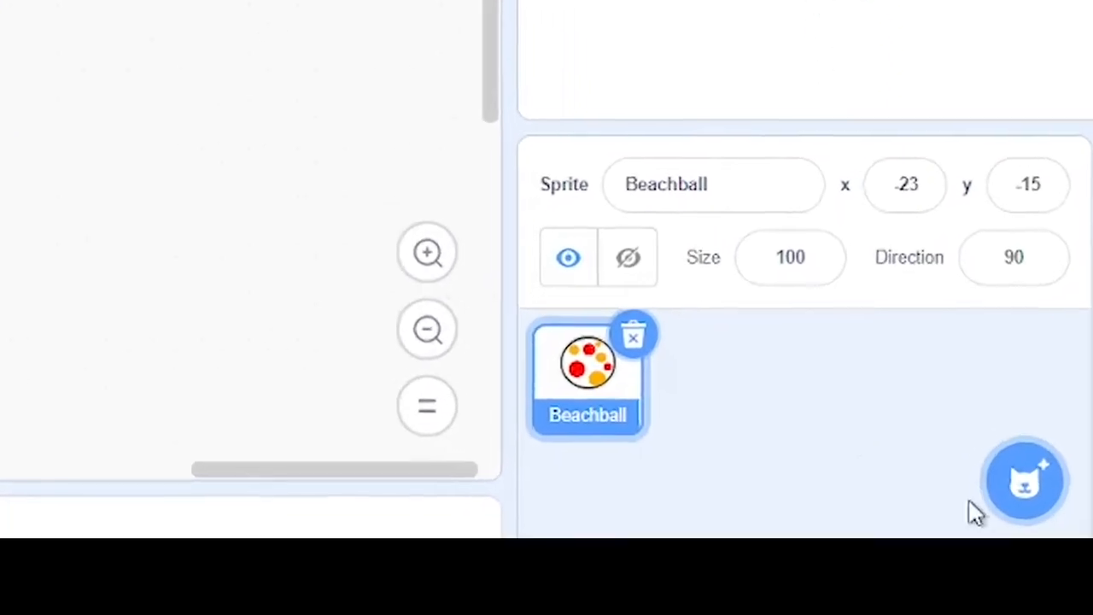
- Paint a new Joystick sprite as a solid black circle and centre it on the costume canvas
click(1025, 478)
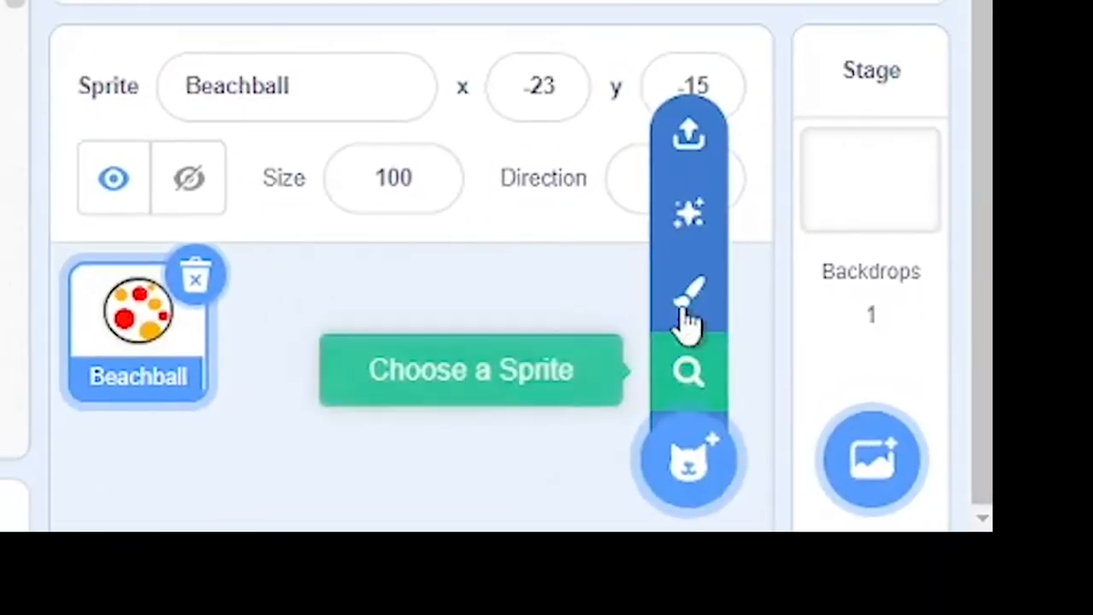
click(688, 304)
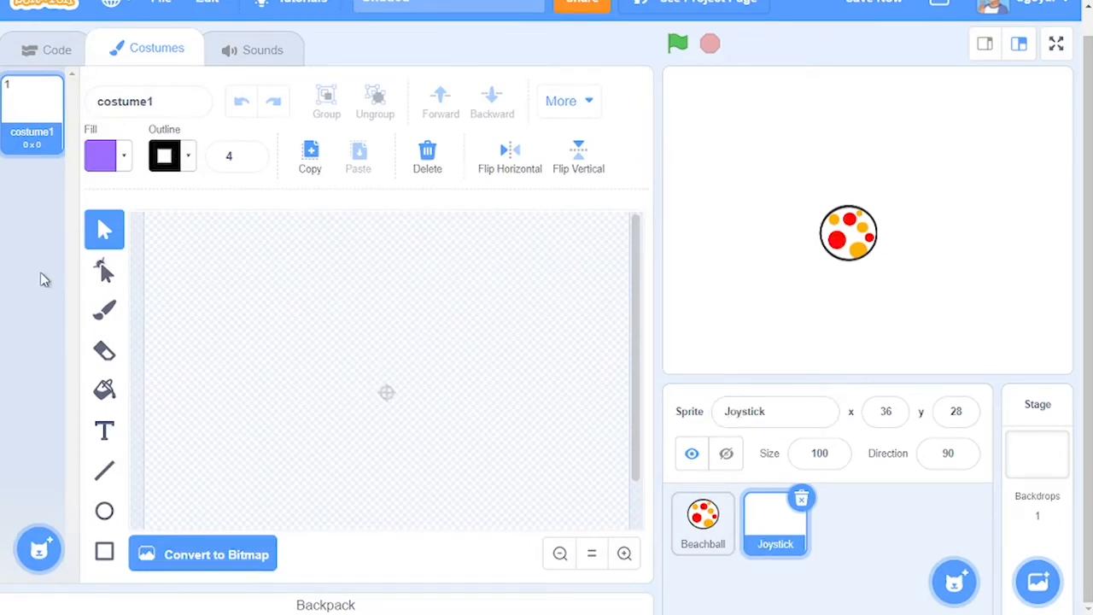
click(104, 511)
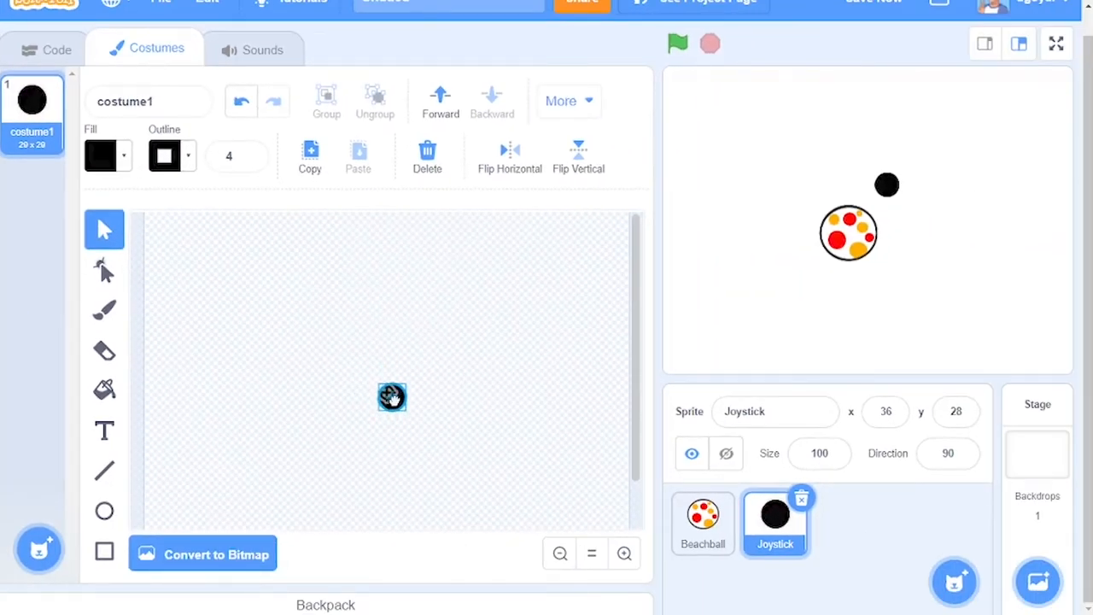
click(625, 553)
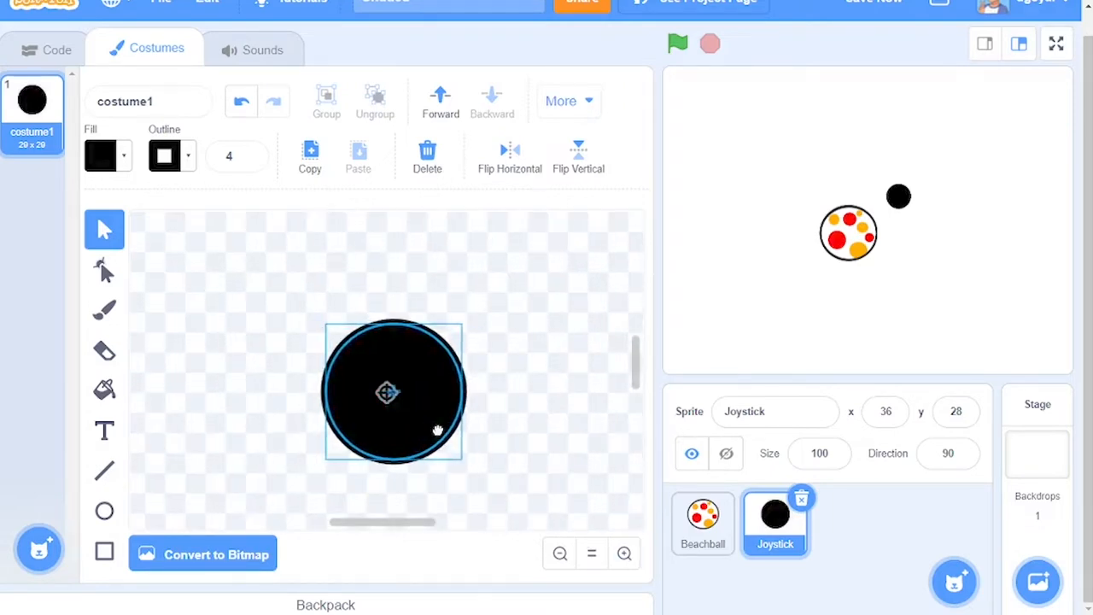
click(386, 391)
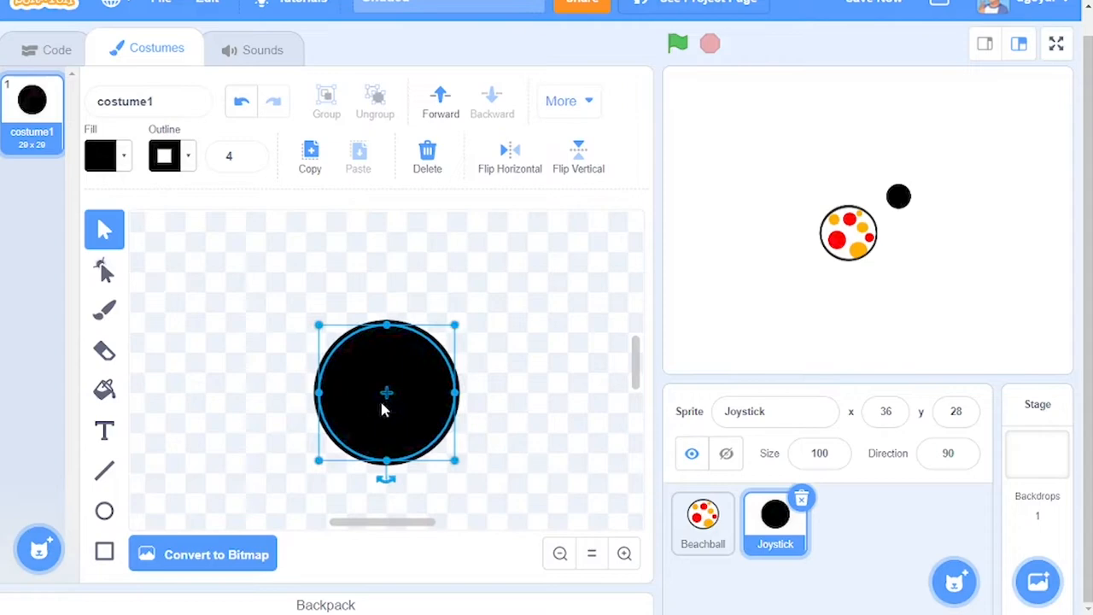
mouse_move(851, 584)
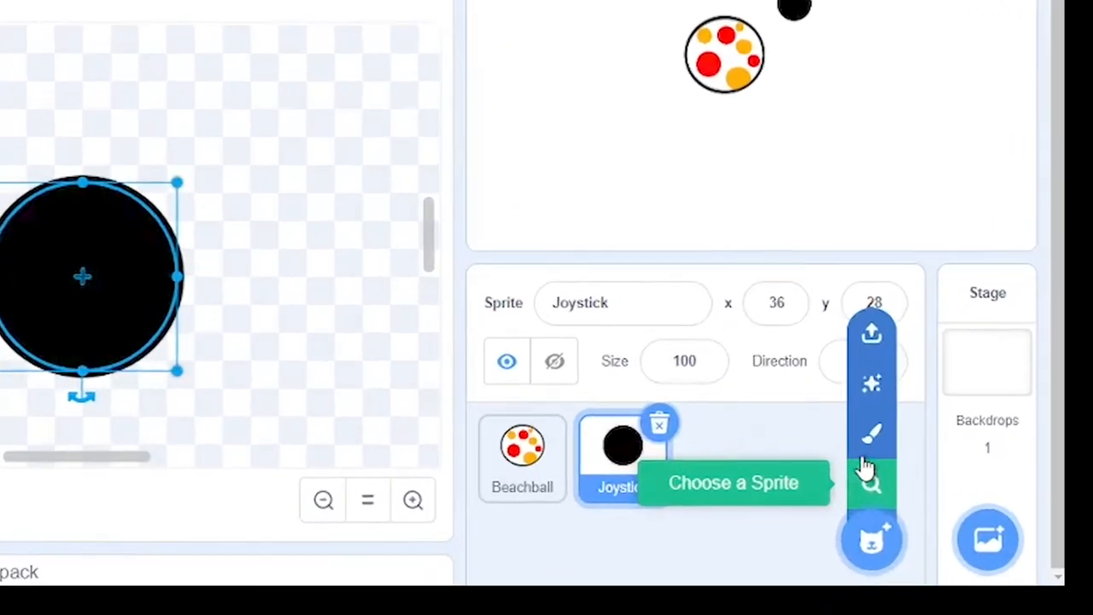
- Paint a Joystick edge sprite as a hollow black ring, outline width 7, then return to the code
click(871, 539)
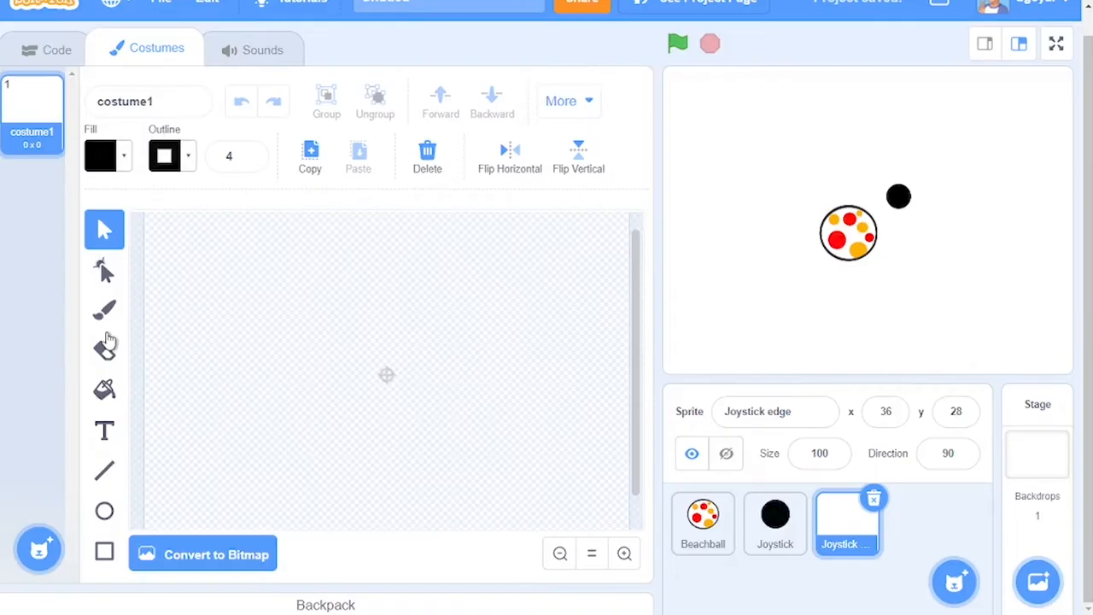
click(99, 155)
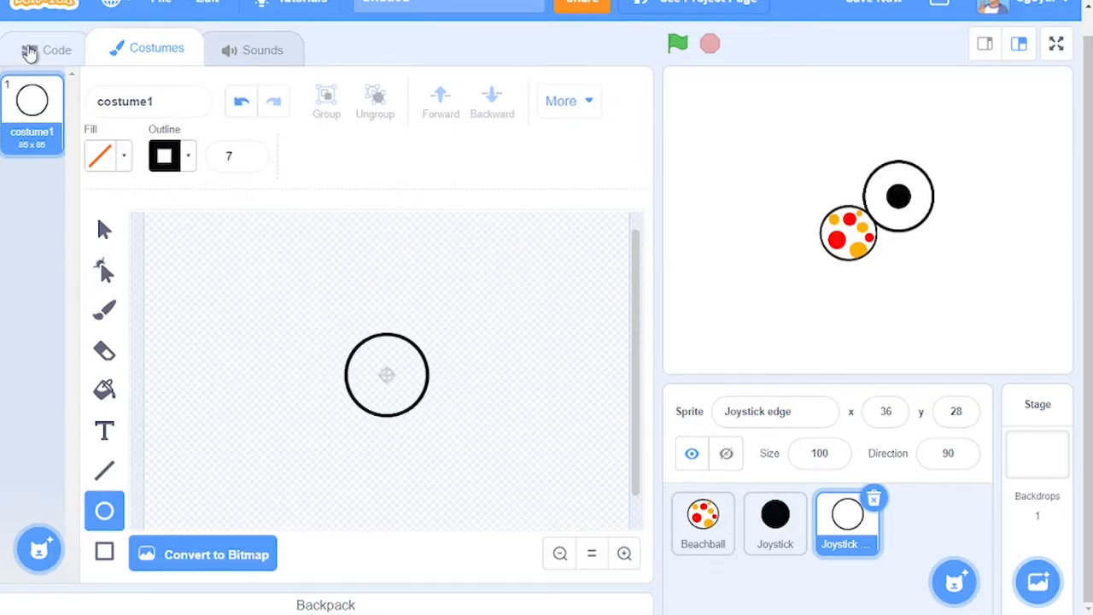
click(701, 521)
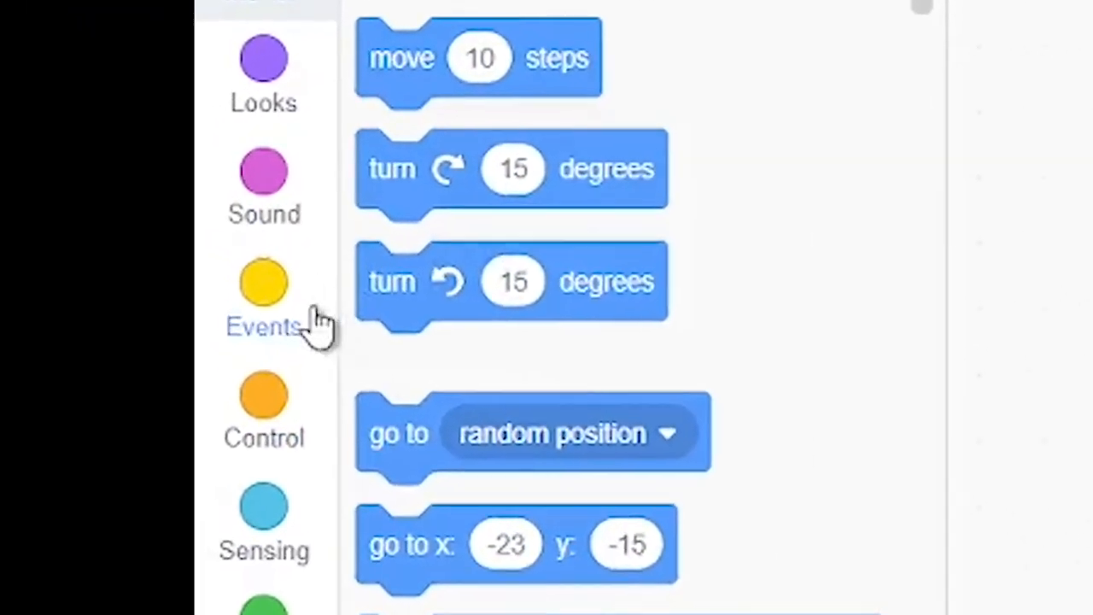
- Give Beachball a green-flag trigger and create the Direction and Power variables
click(263, 304)
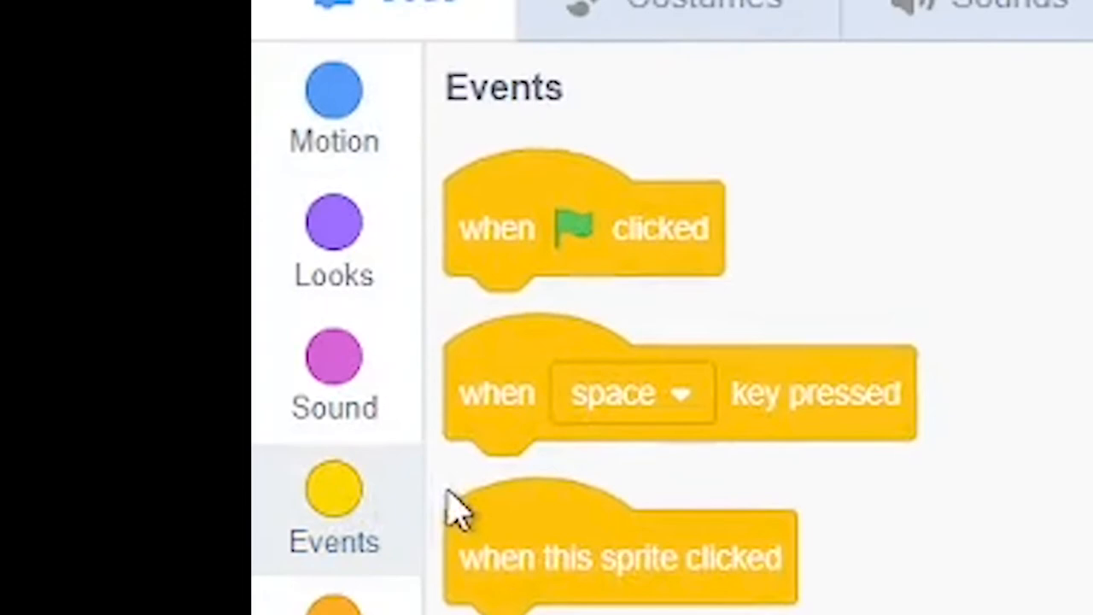
drag(584, 226, 896, 304)
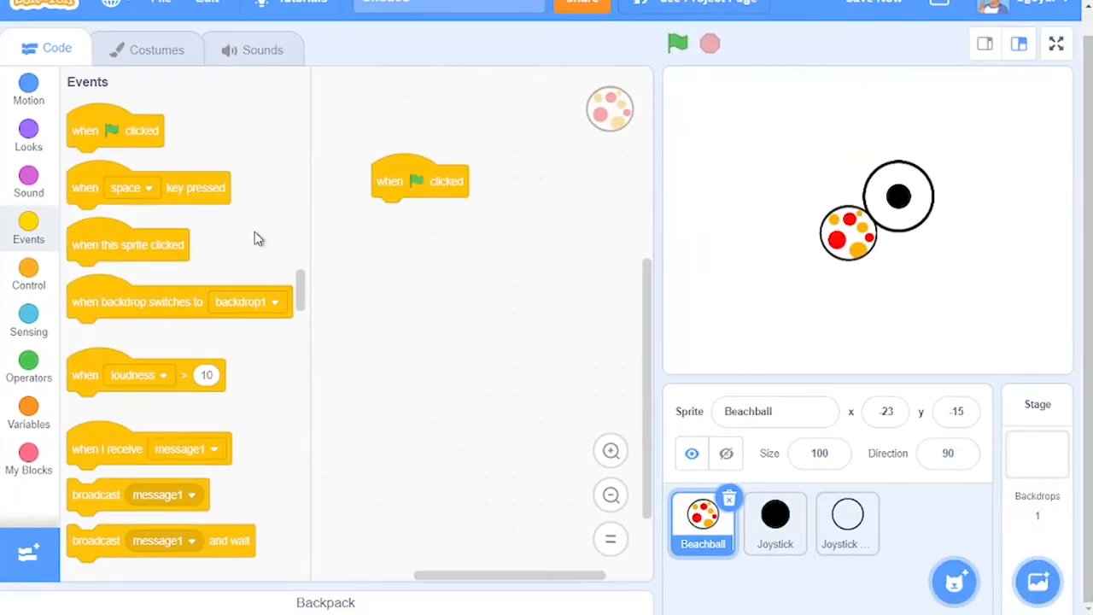
mouse_move(237, 234)
text(Directi)
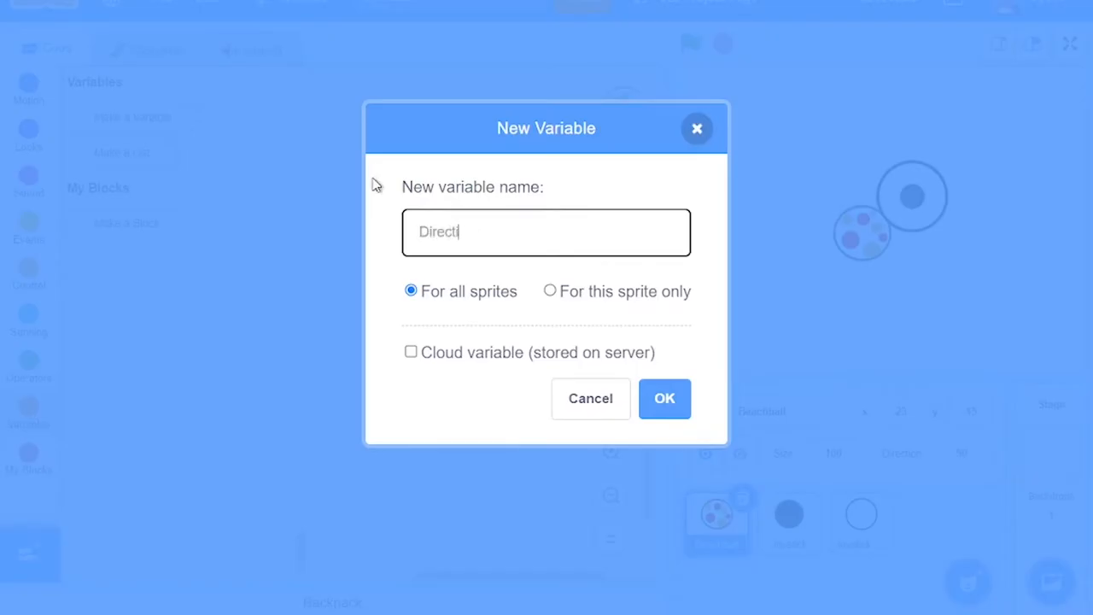
click(664, 398)
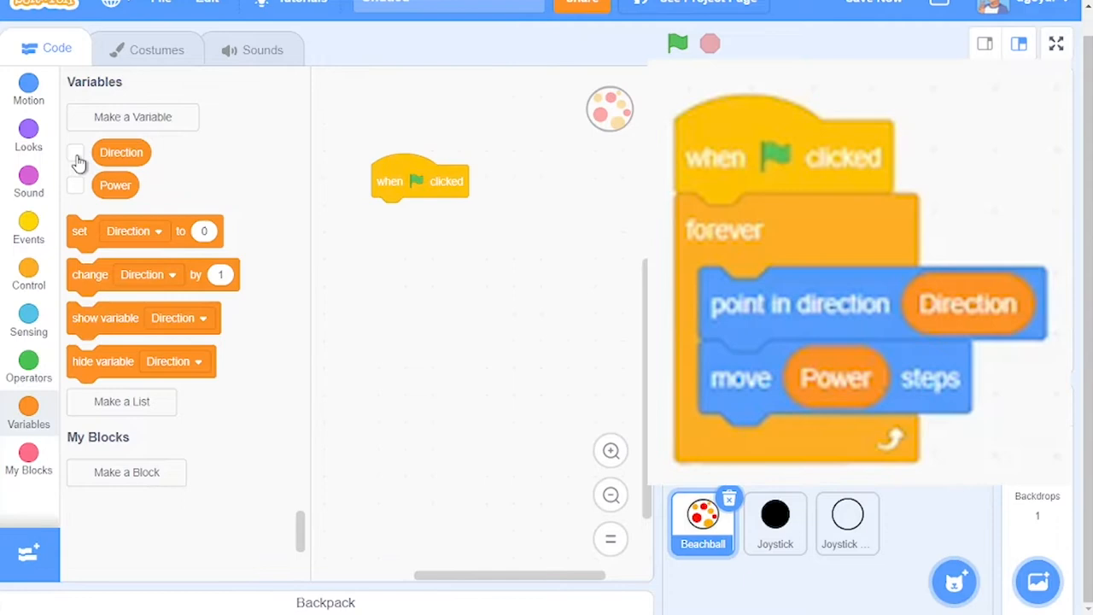
- Loop forever pointing Beachball in the Direction variable's direction before moving steps
click(28, 273)
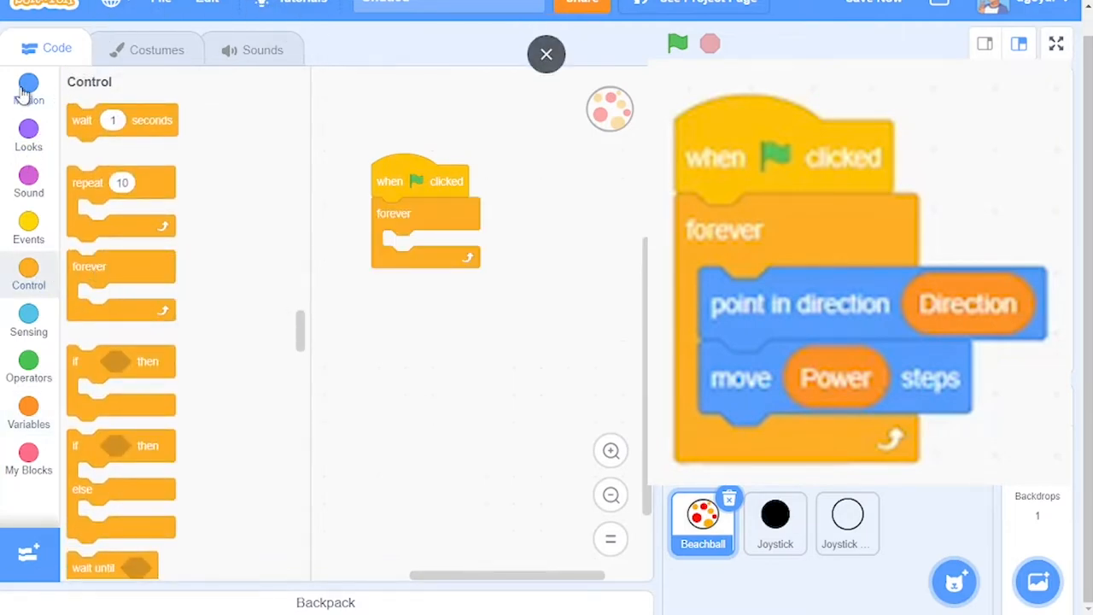
click(27, 89)
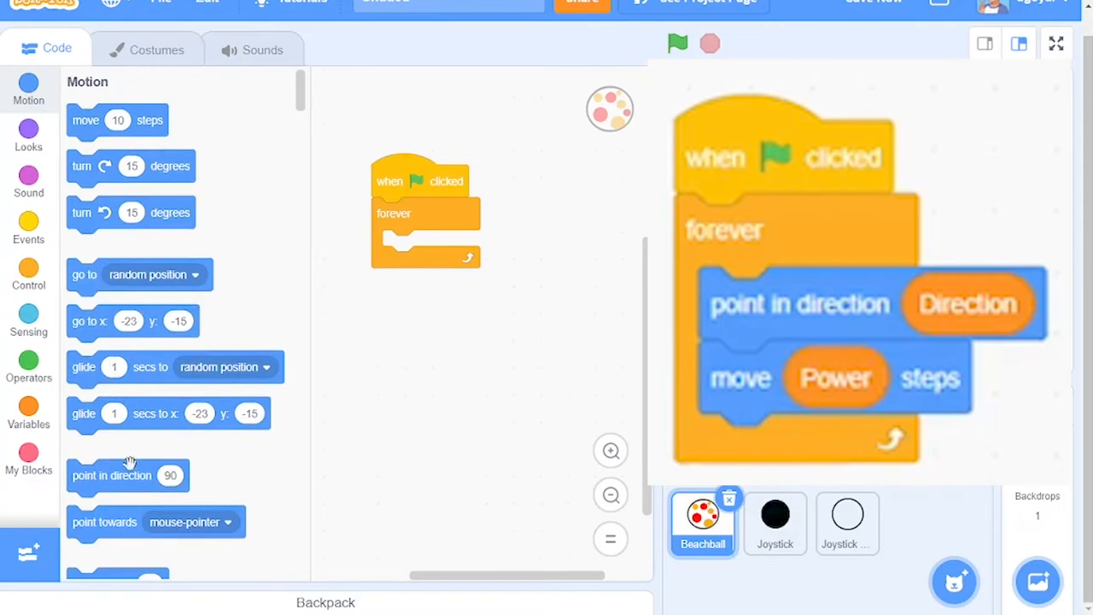
drag(129, 475, 440, 265)
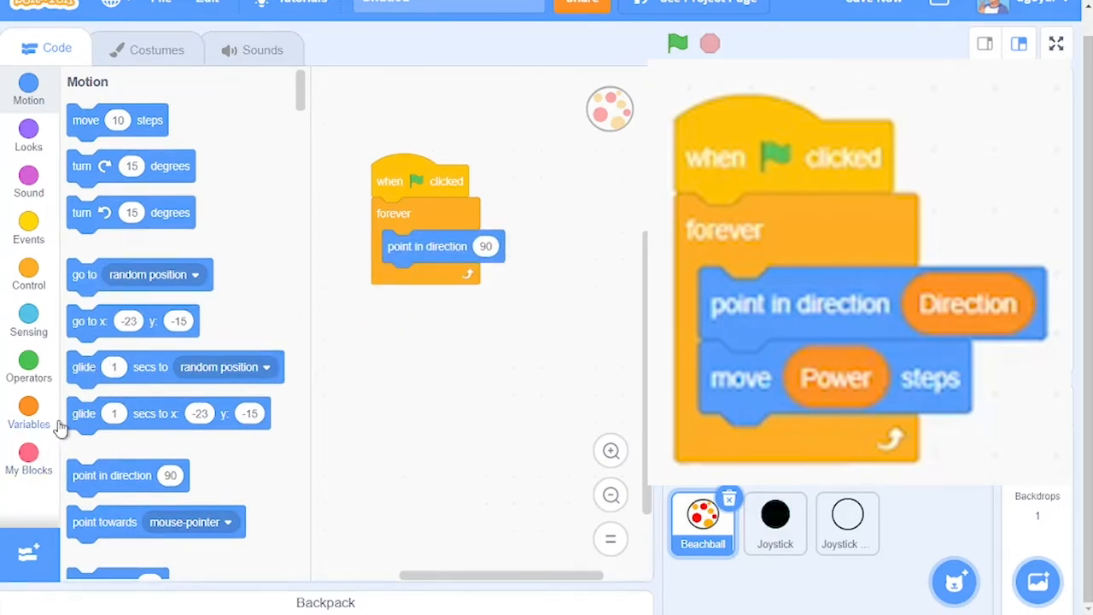
click(27, 411)
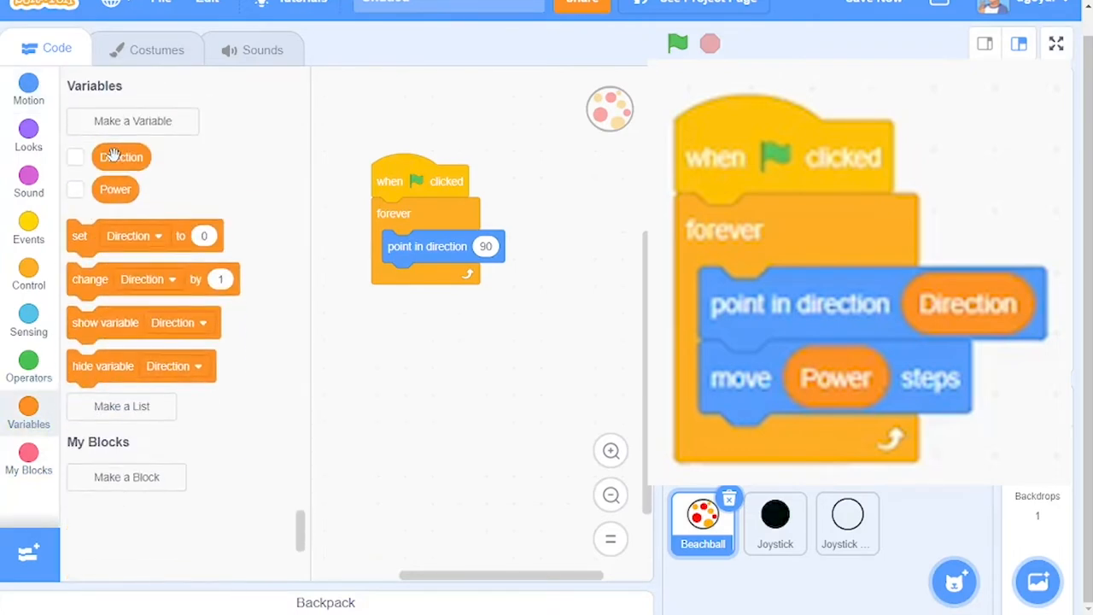
drag(119, 157, 510, 249)
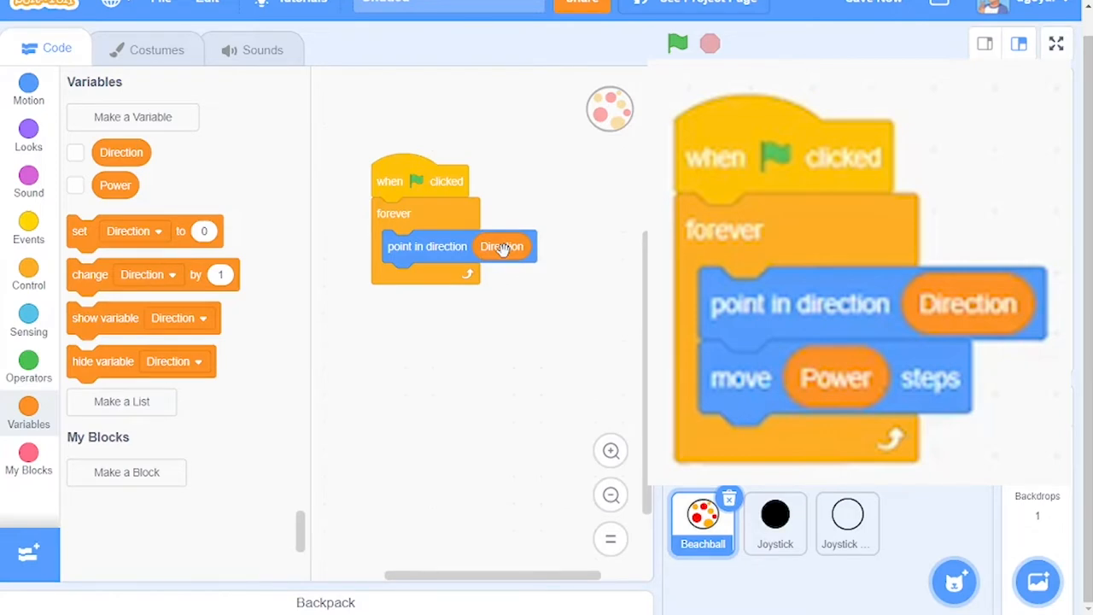
click(28, 85)
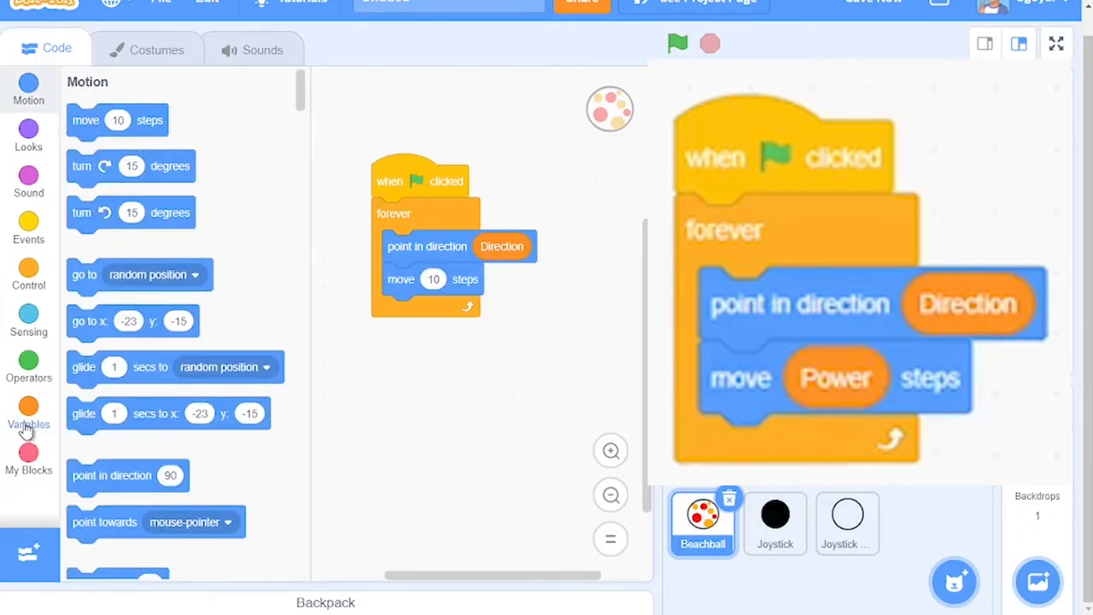
click(27, 415)
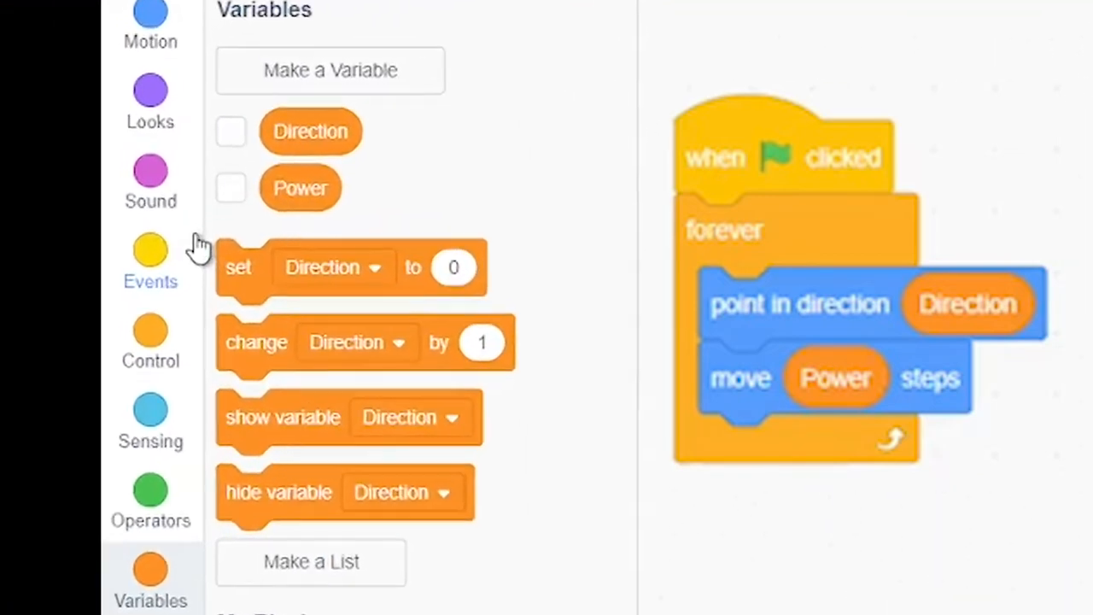
- Set Joystick edge's go-to block to x -192, y -138 and run it to place the ring
click(150, 260)
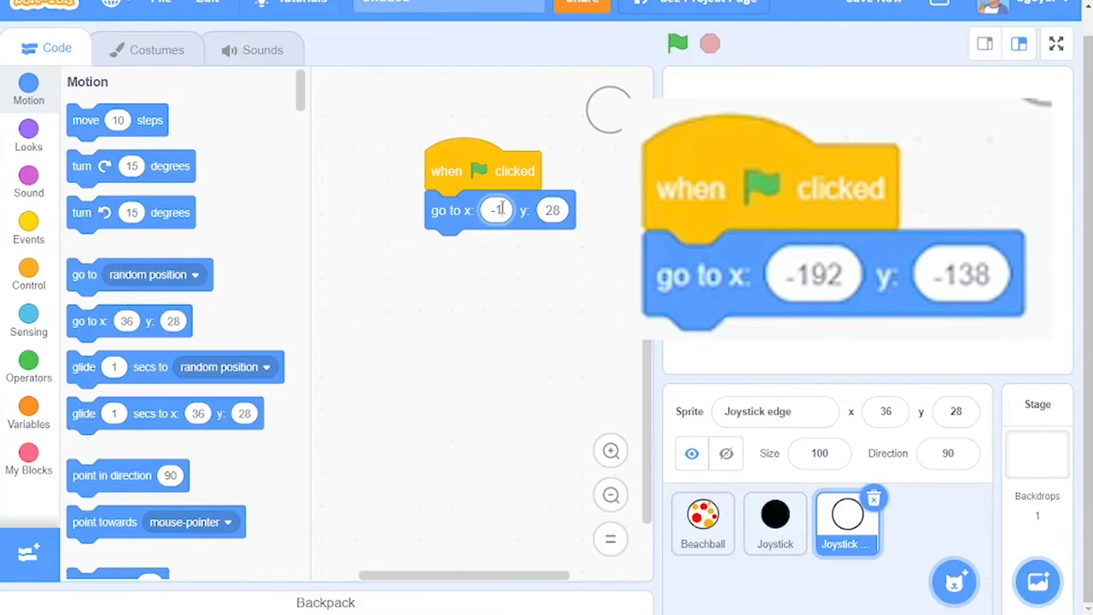
text(192)
click(553, 210)
text(-138)
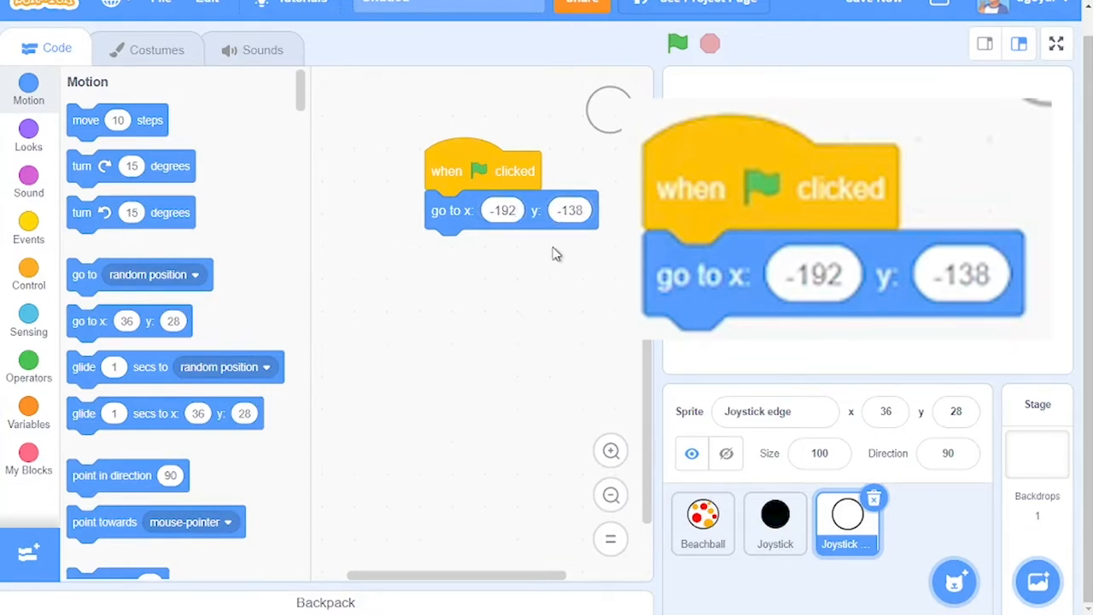
click(676, 43)
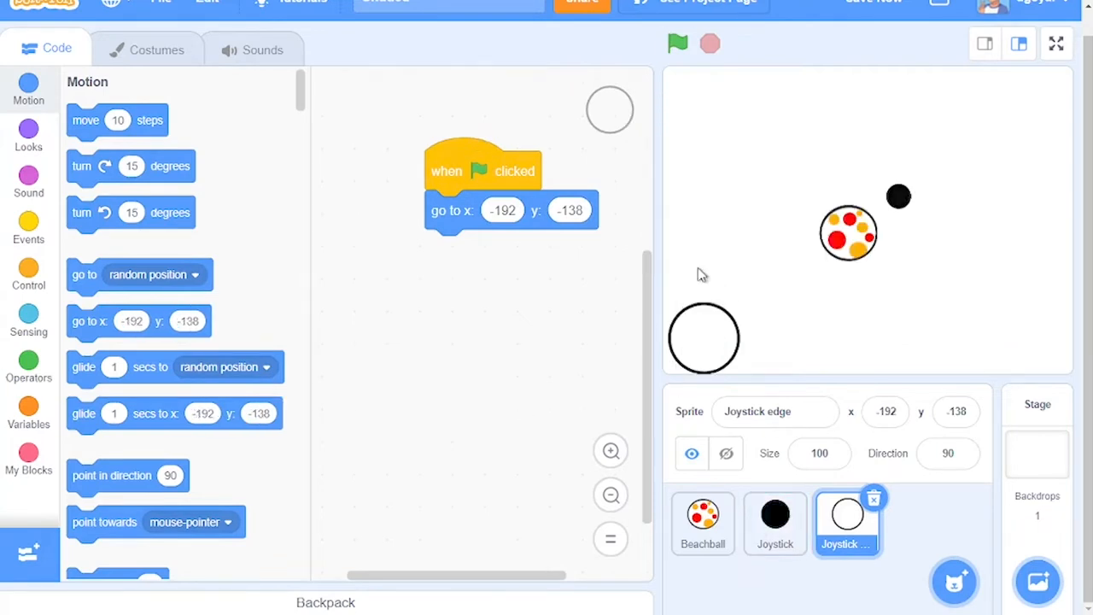
- In the Joystick script, nest an if-else checking 'mouse down?' inside the forever loop
click(775, 522)
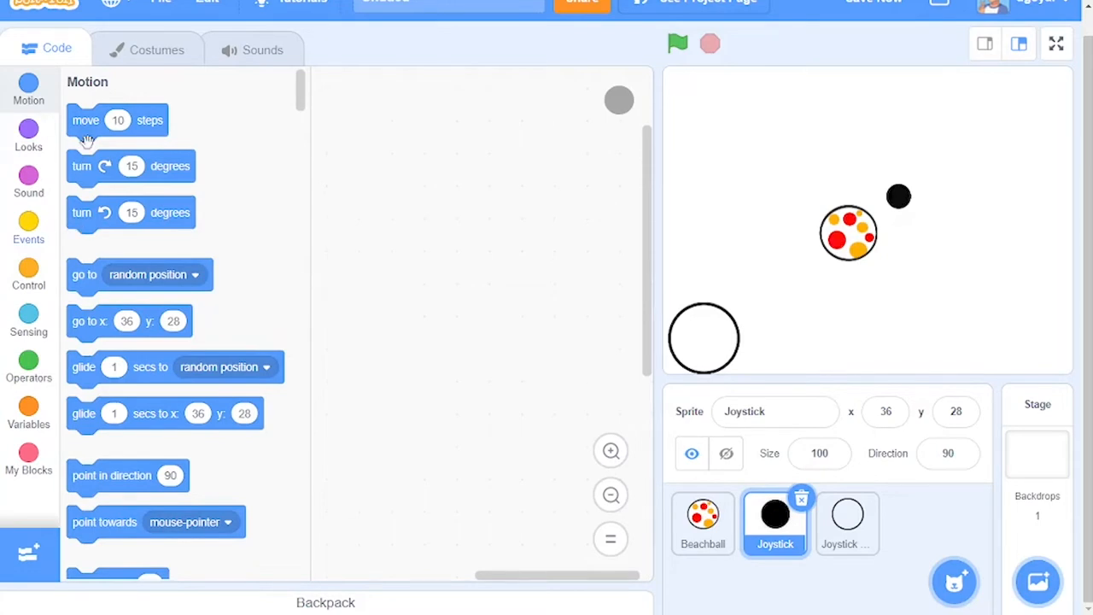
click(27, 273)
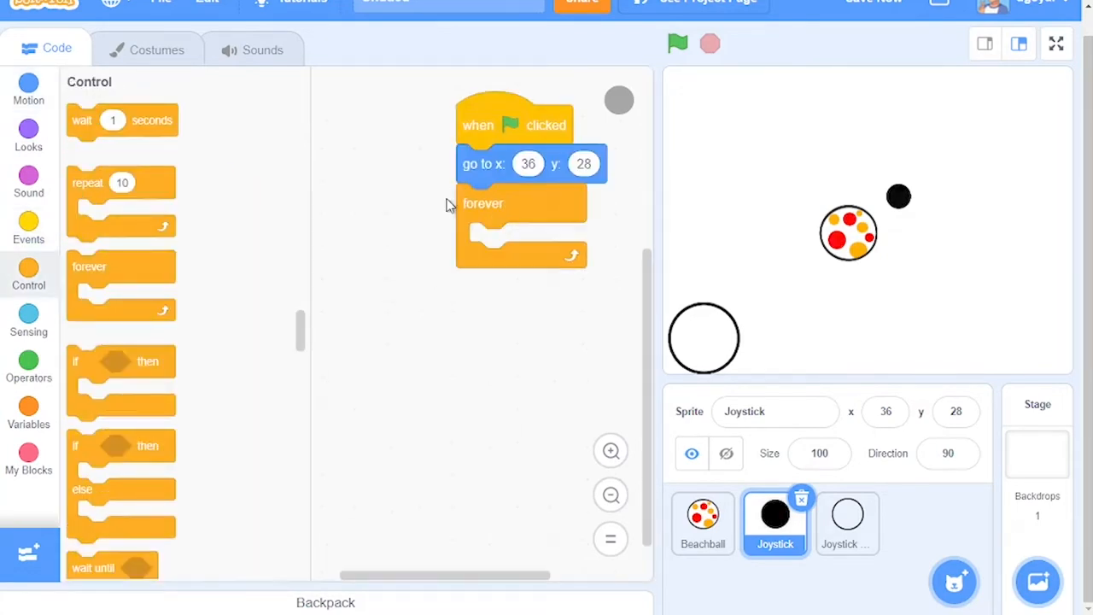
drag(102, 487, 419, 393)
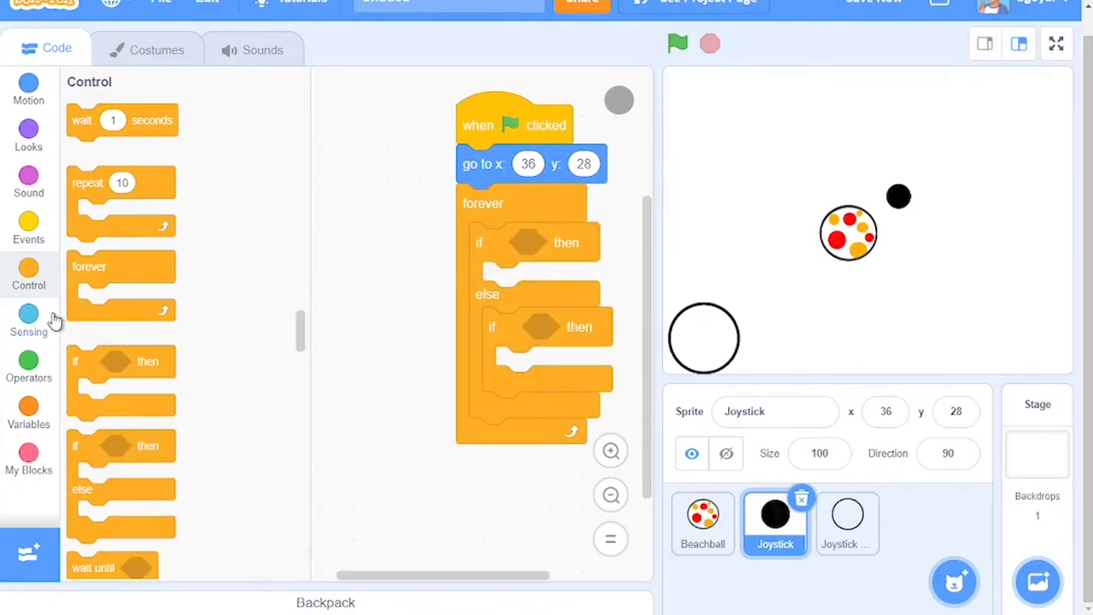
click(27, 321)
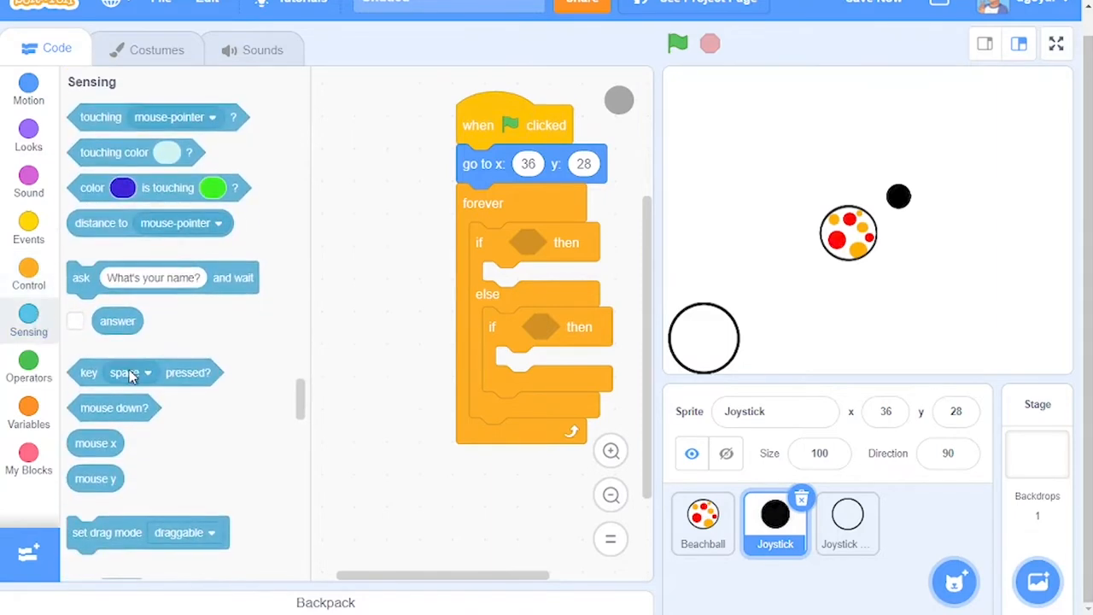
scroll(down, 3)
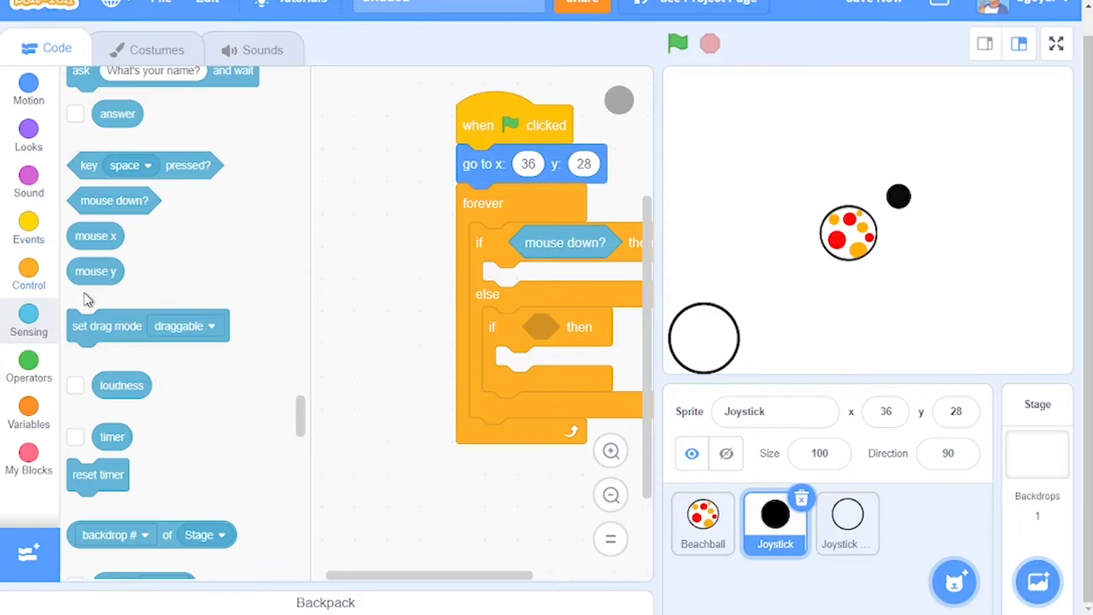
- Build a loose 'not (= 50) and not (= 50)' operator condition for the Joystick
click(27, 362)
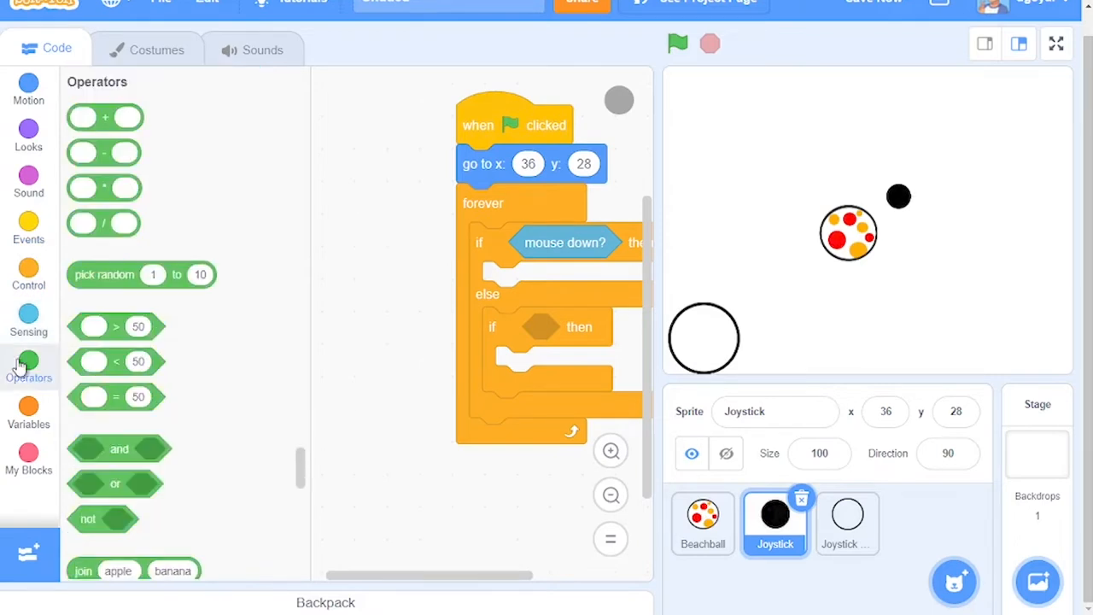
drag(120, 447, 389, 237)
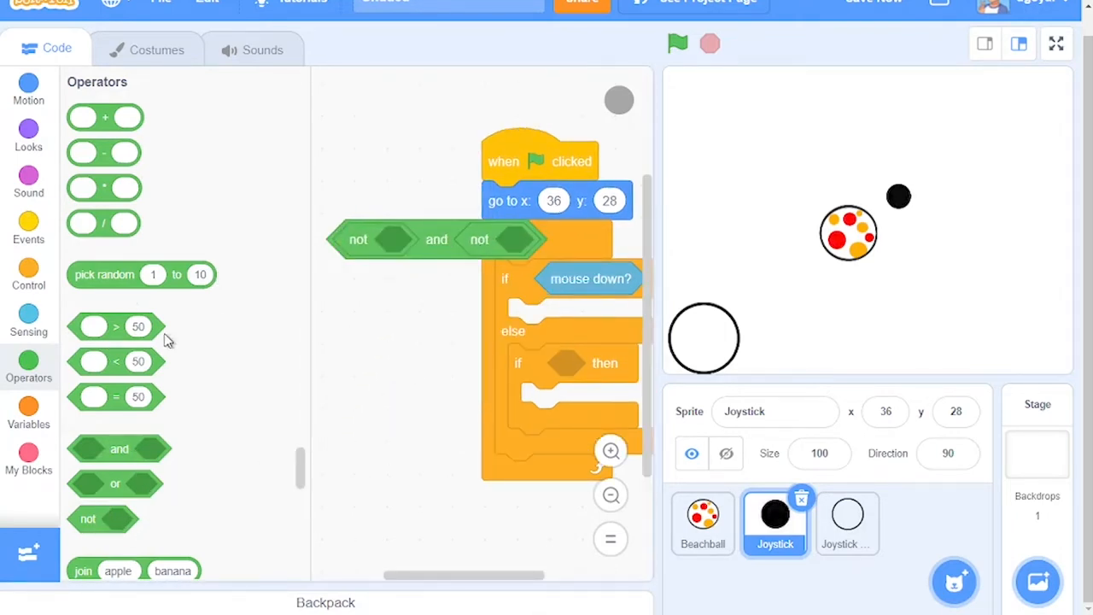
drag(116, 397, 406, 242)
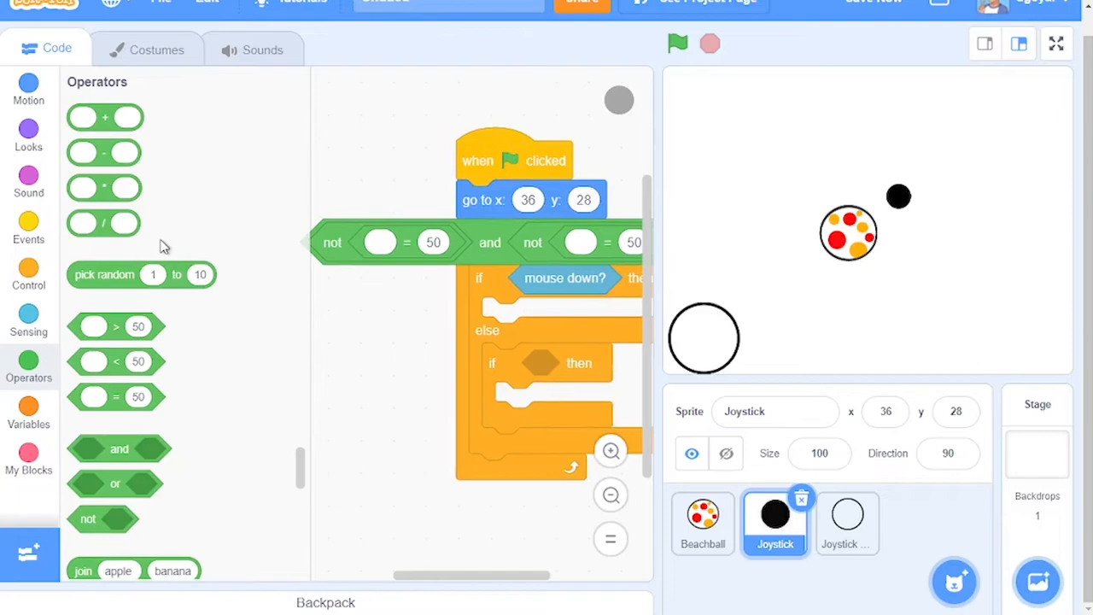
mouse_move(41, 76)
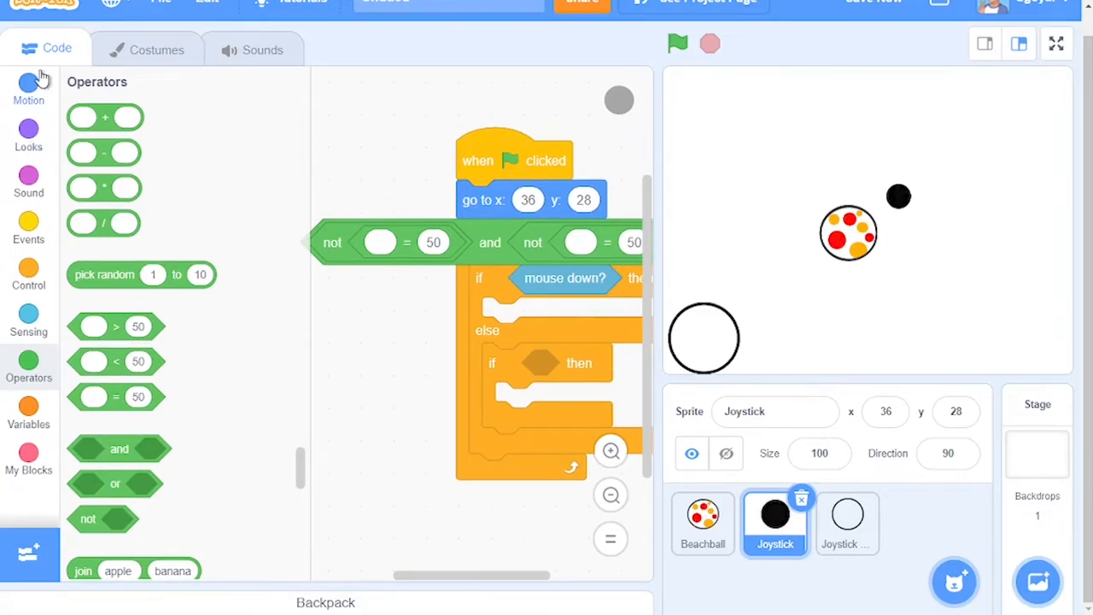
click(28, 86)
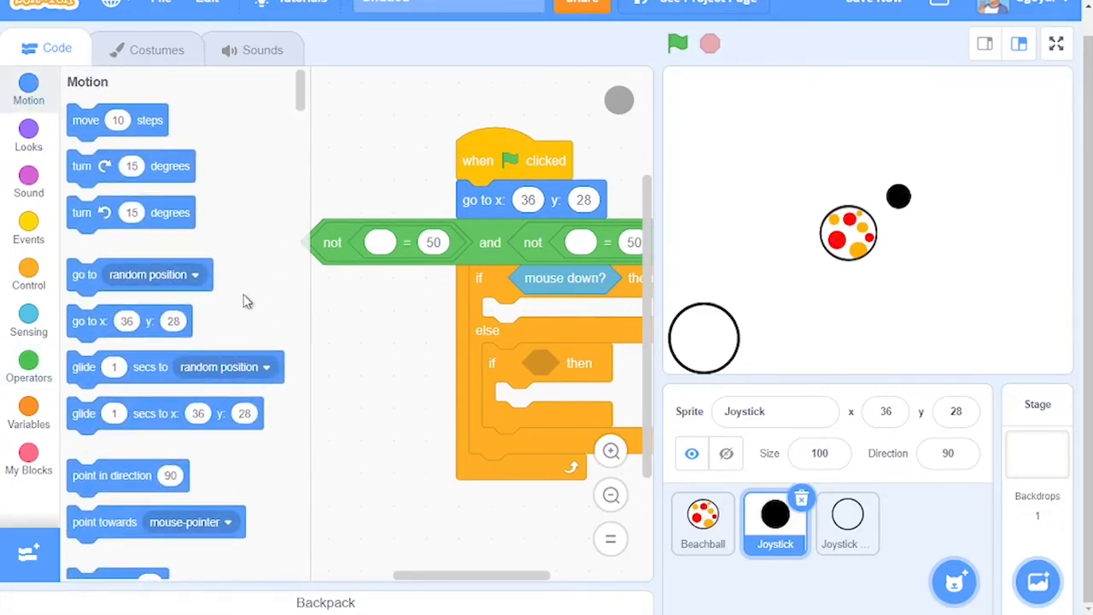
scroll(down, 3)
text(Control)
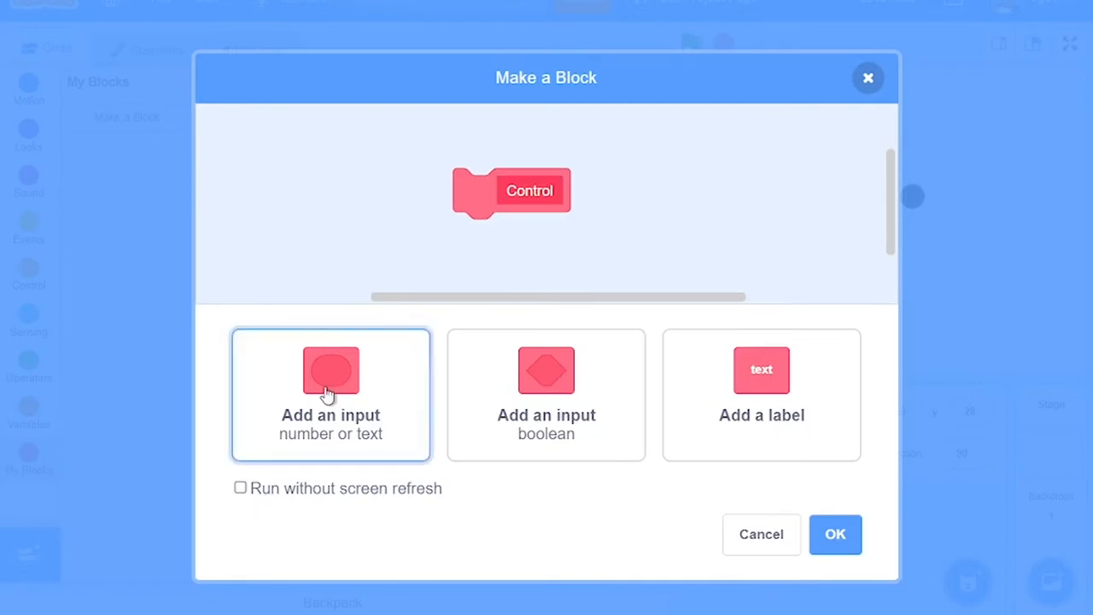
mouse_move(403, 497)
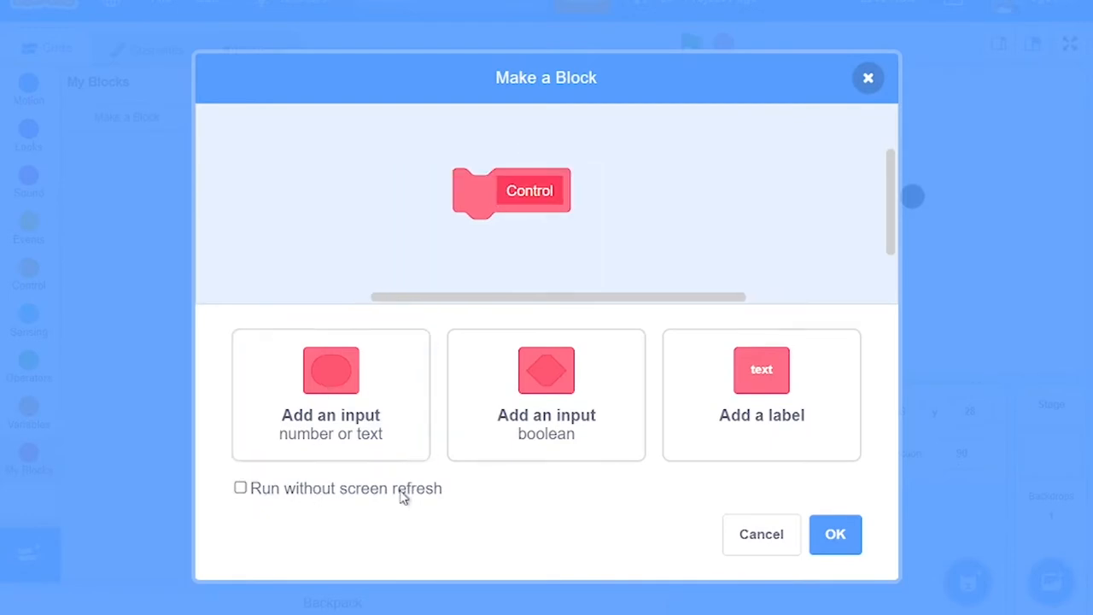
- Finish creating the custom Control block for the Joystick's mouse-down branch
click(834, 533)
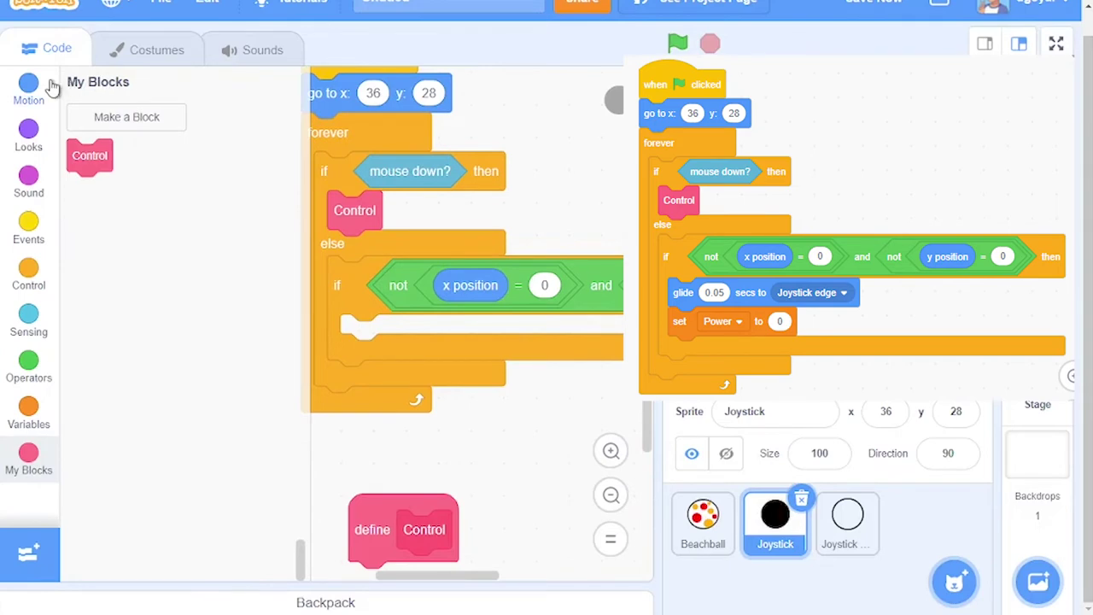
- Glide the Joystick to Joystick edge in 0.05 seconds inside the inner if
click(27, 82)
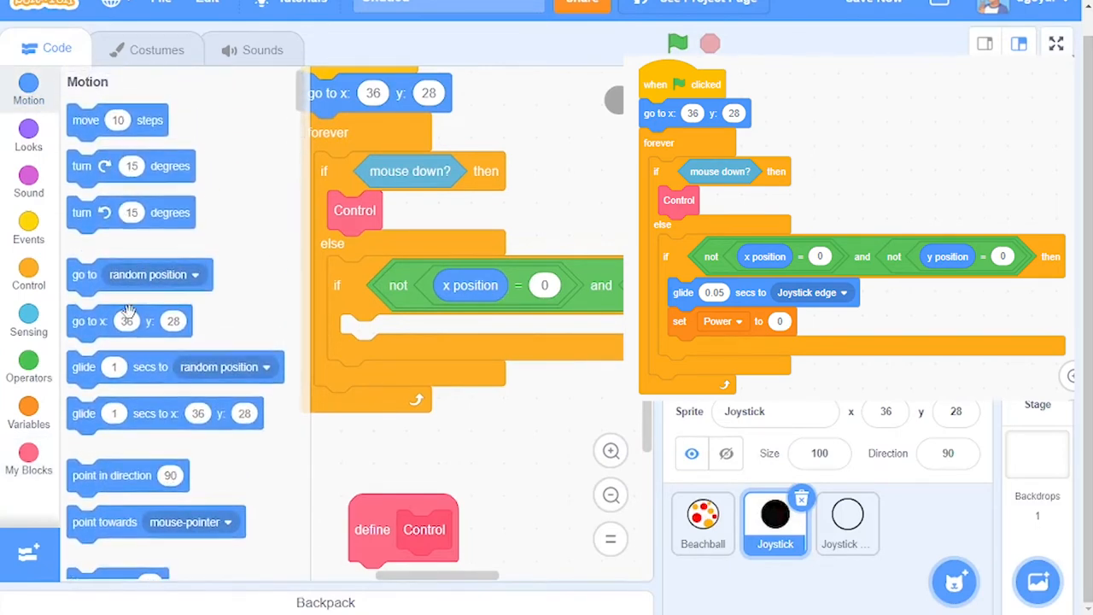
scroll(down, 3)
text(0.05)
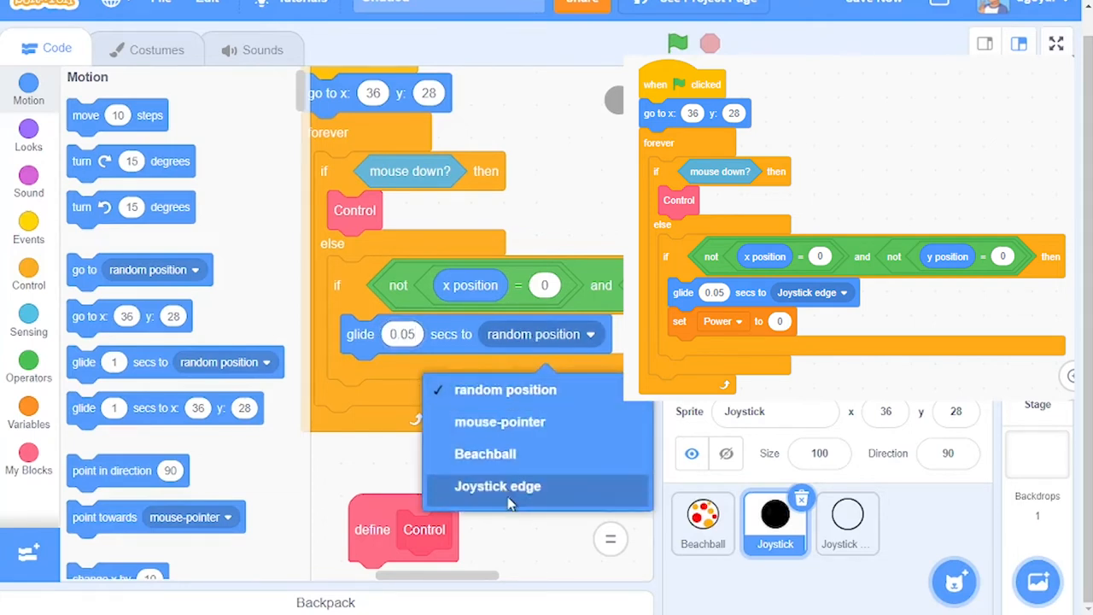
click(499, 485)
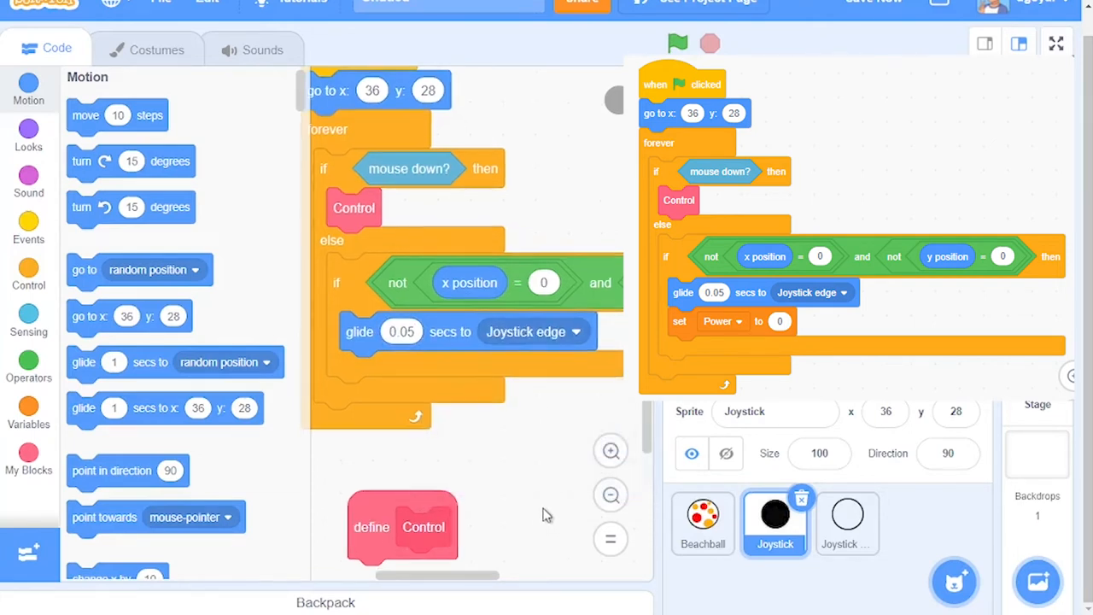
click(27, 376)
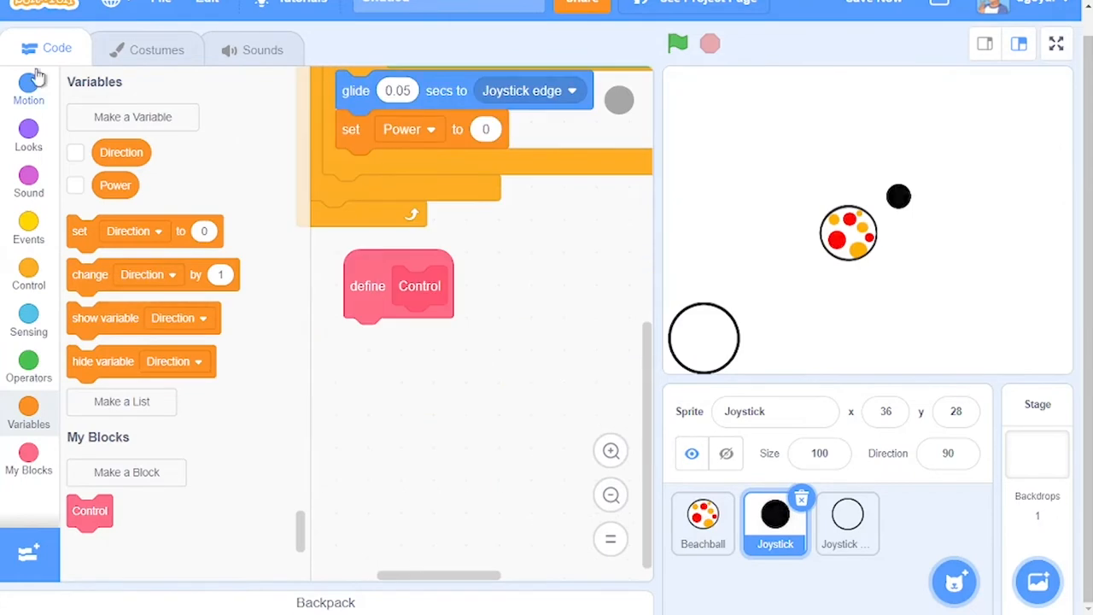
- Add go to Joystick edge, point towards mouse-pointer, set Direction to direction and Power from mouse distance
click(28, 88)
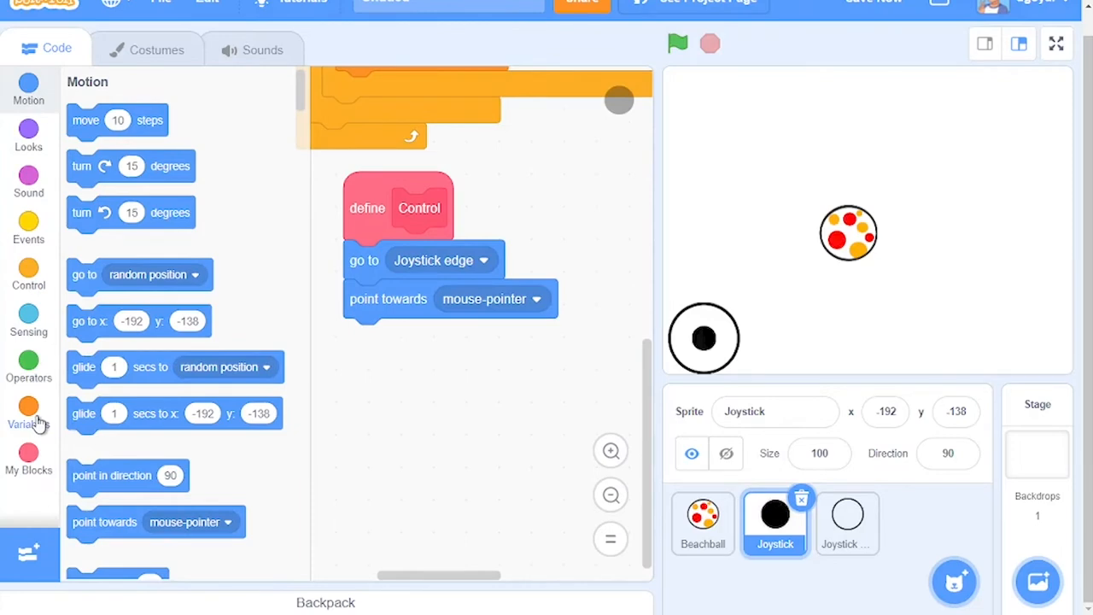
click(27, 415)
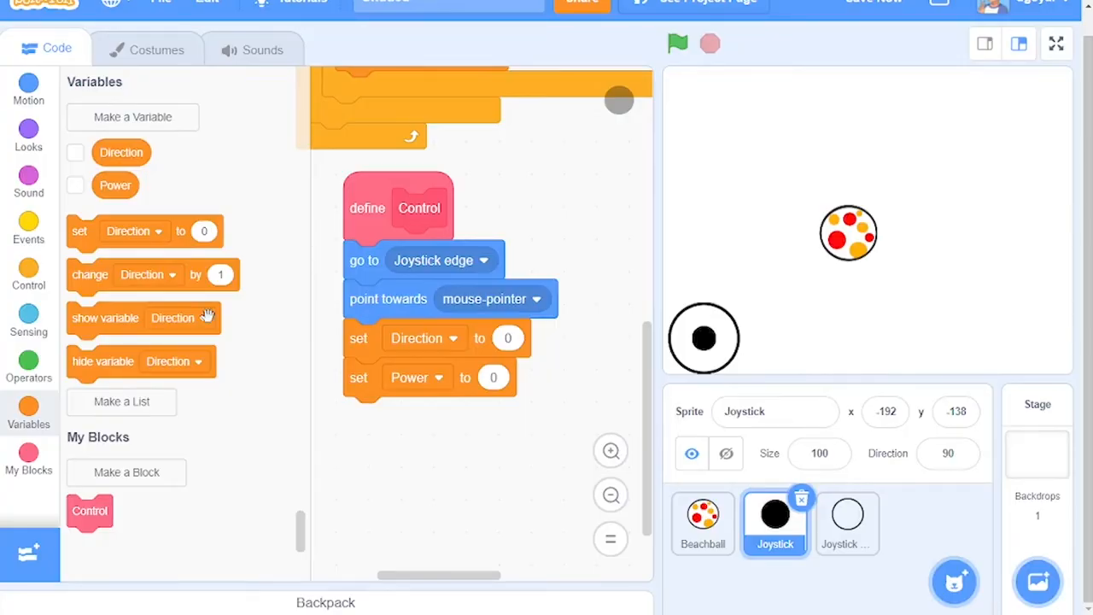
click(27, 89)
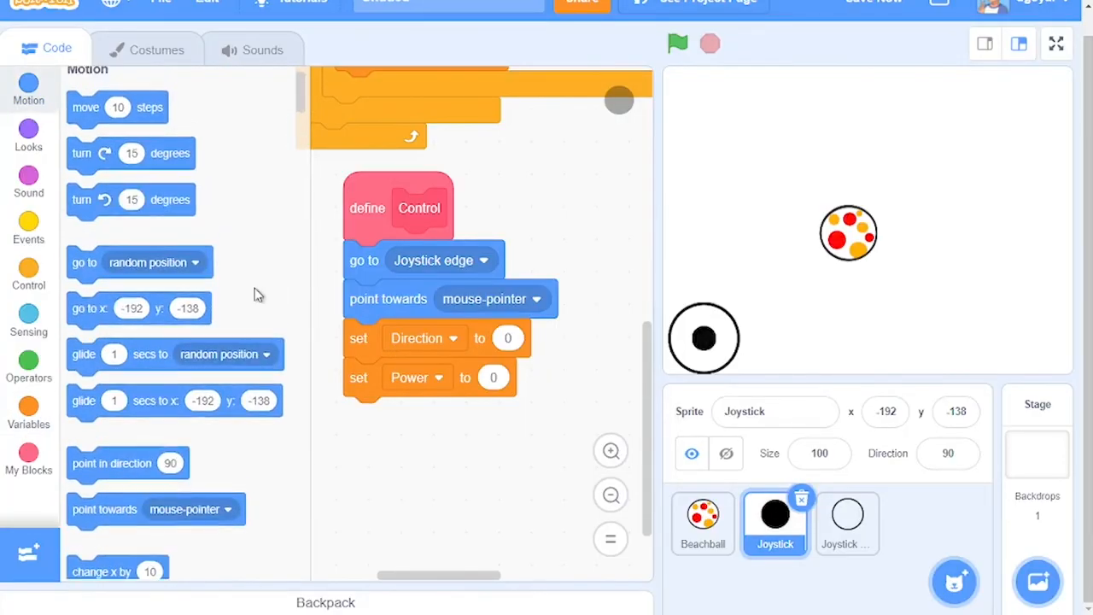
scroll(down, 3)
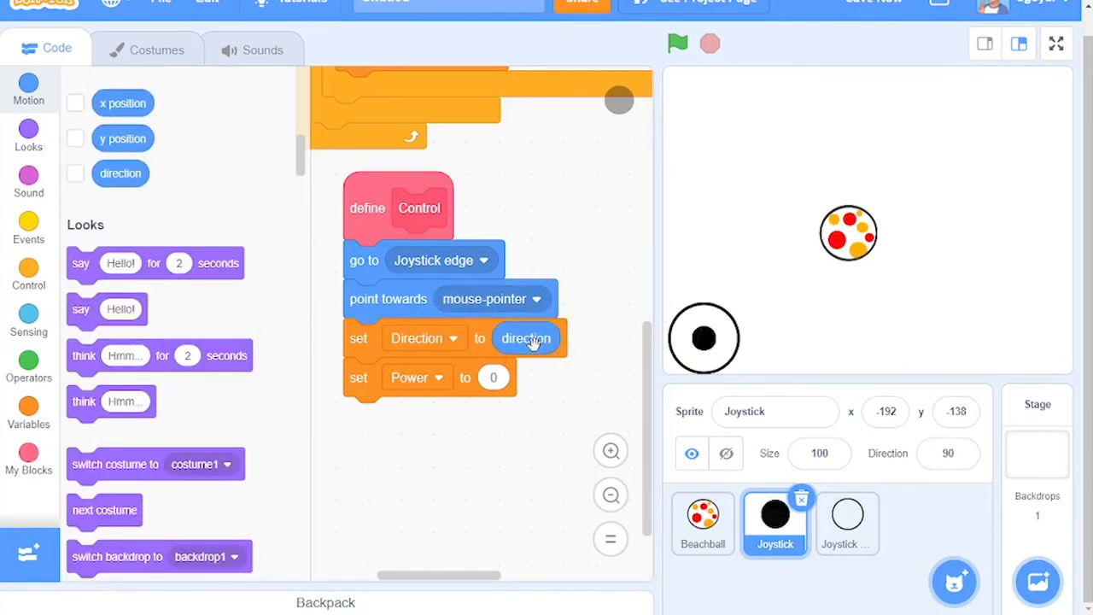
mouse_move(34, 274)
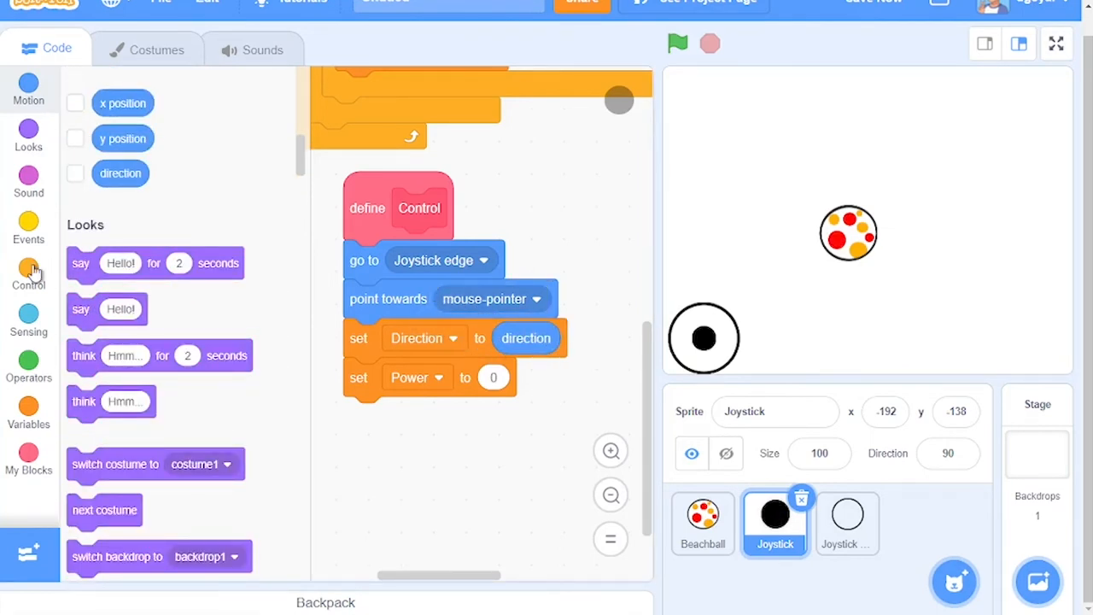
mouse_move(34, 314)
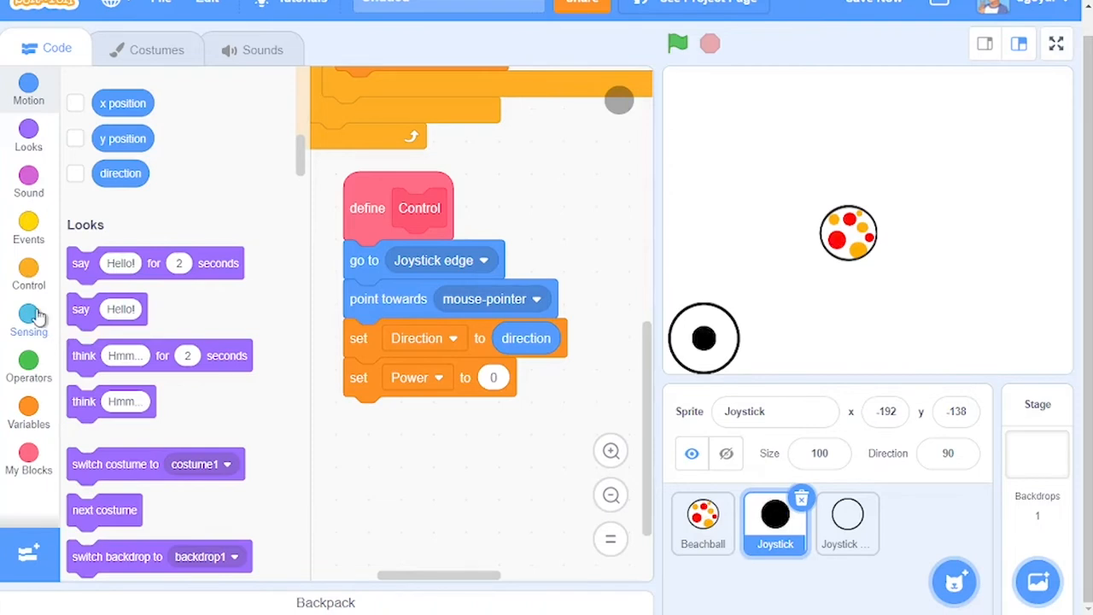
click(27, 316)
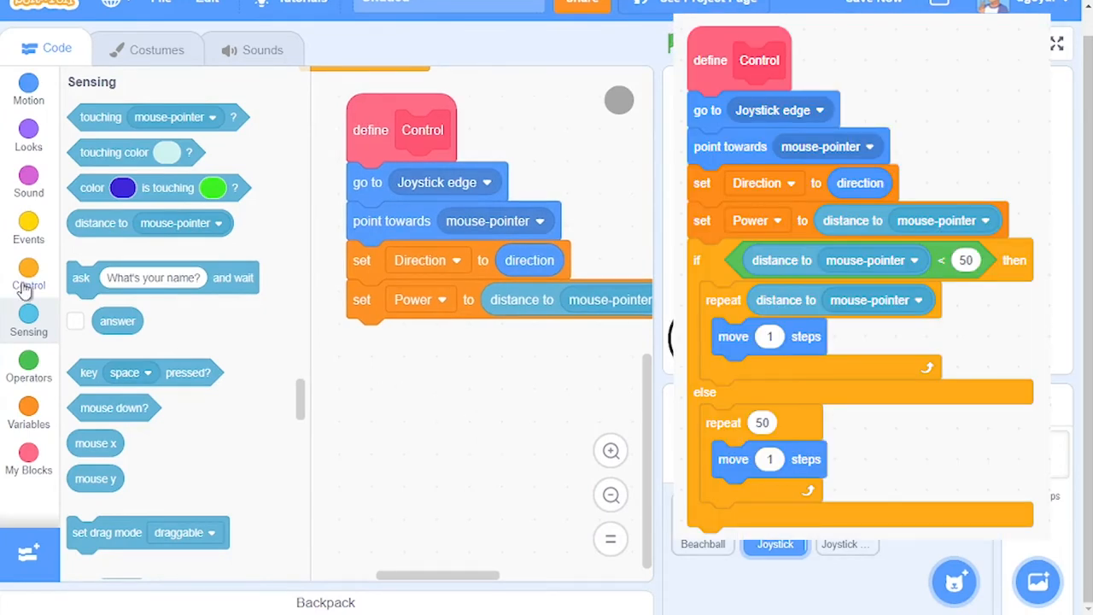
- Add an if–else testing distance to mouse-pointer < 50, duplicating the distance reporter
click(27, 277)
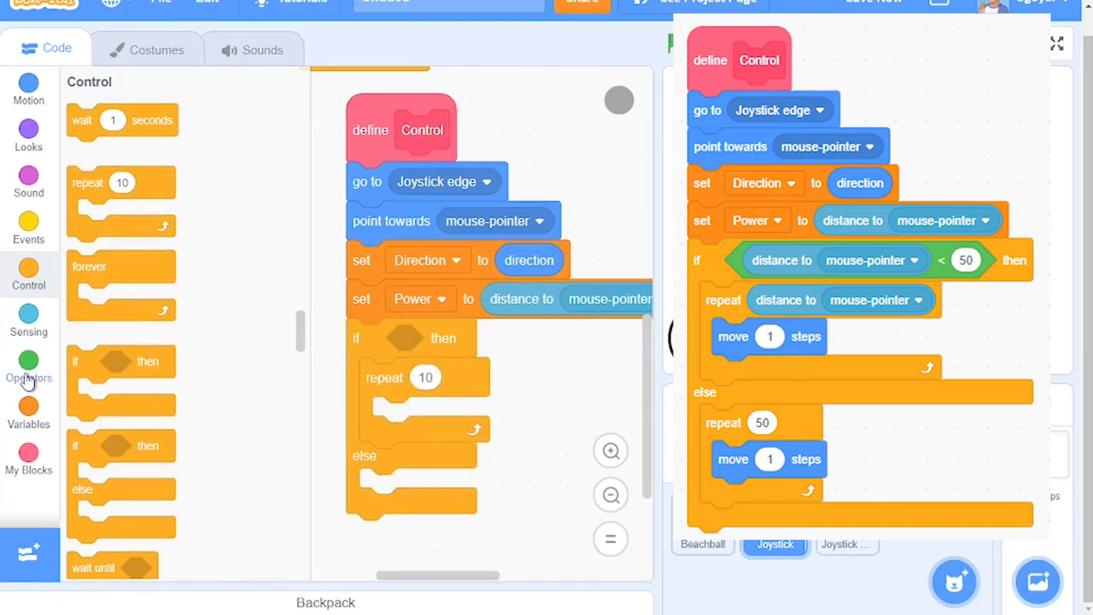
click(27, 367)
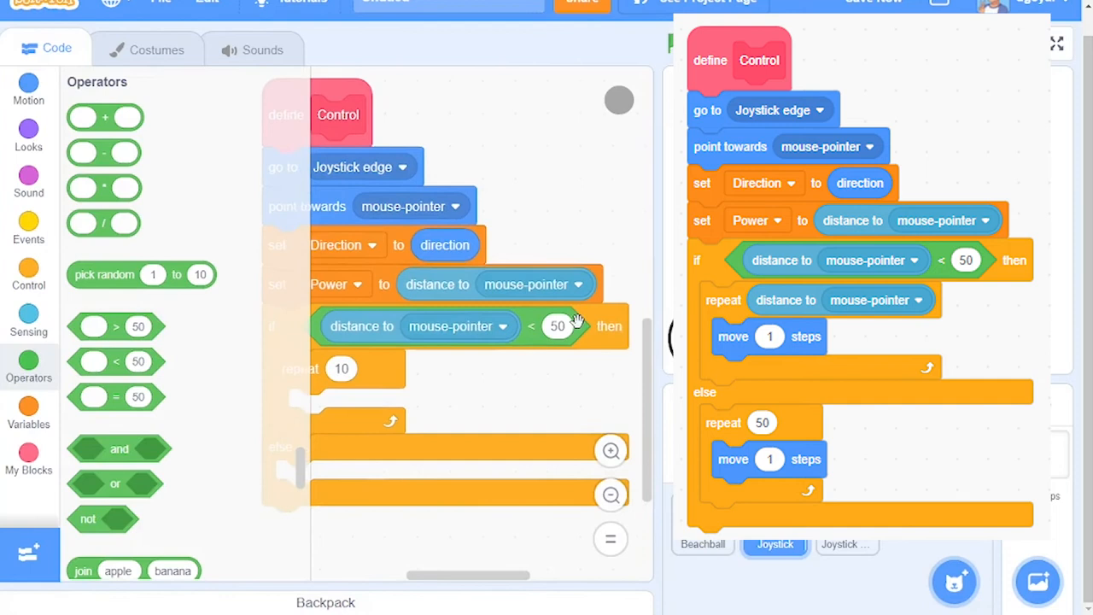
mouse_move(520, 391)
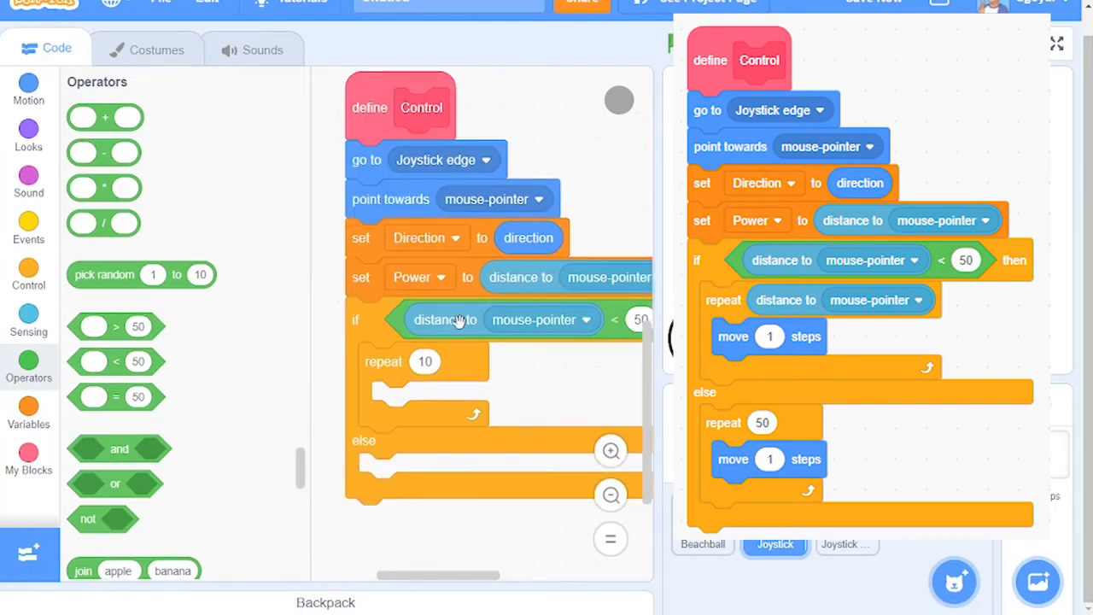
right_click(444, 362)
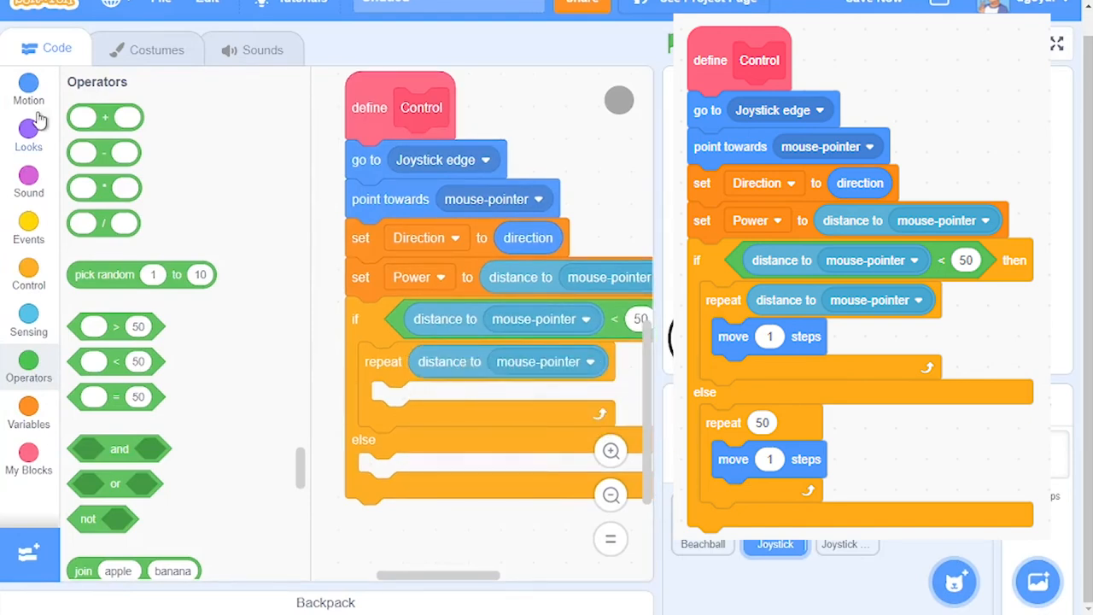
- Put repeat (distance to mouse-pointer) with move 1 steps inside the if branch
click(28, 89)
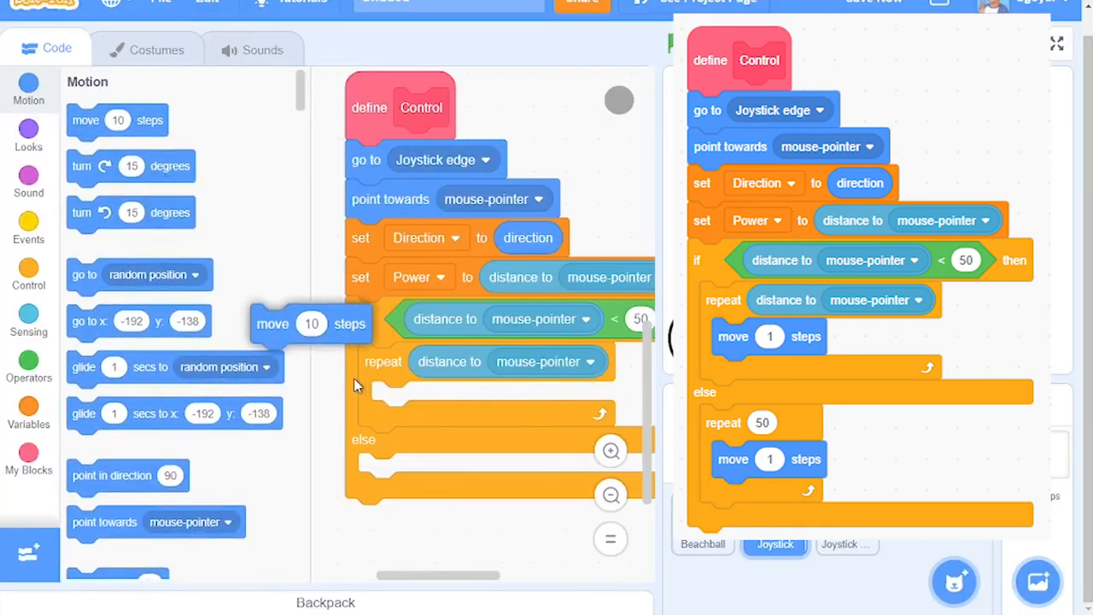
drag(311, 322, 430, 399)
text(1)
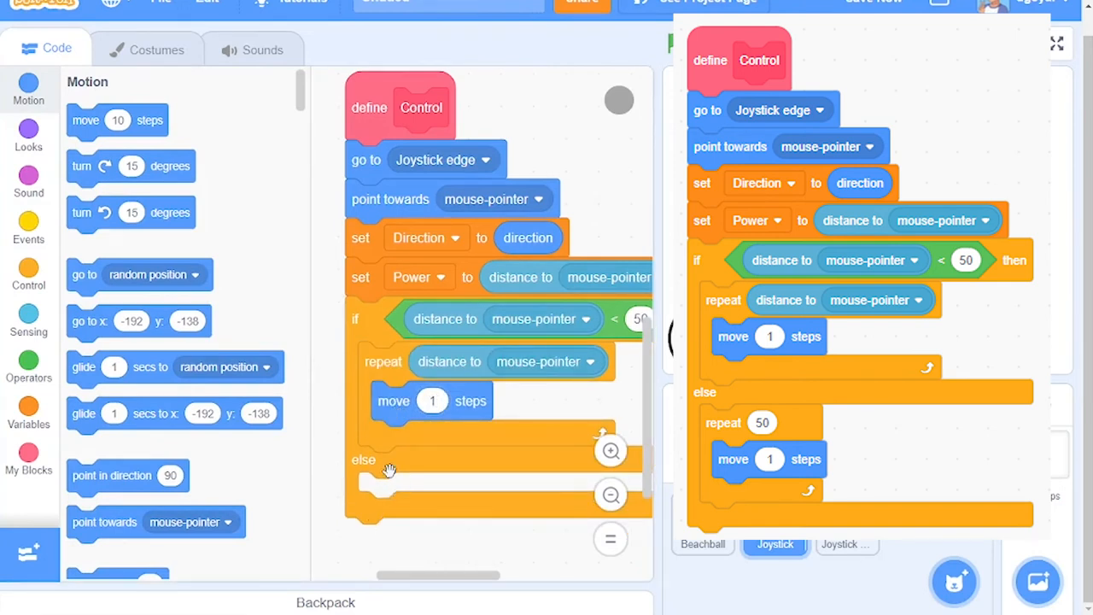
mouse_move(379, 367)
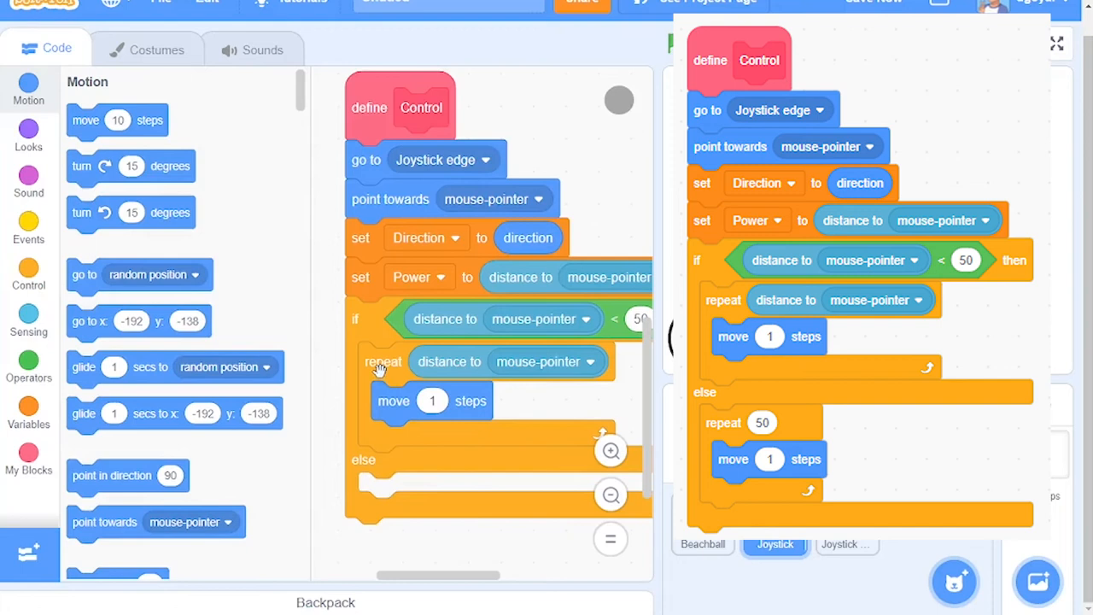
drag(382, 362, 413, 481)
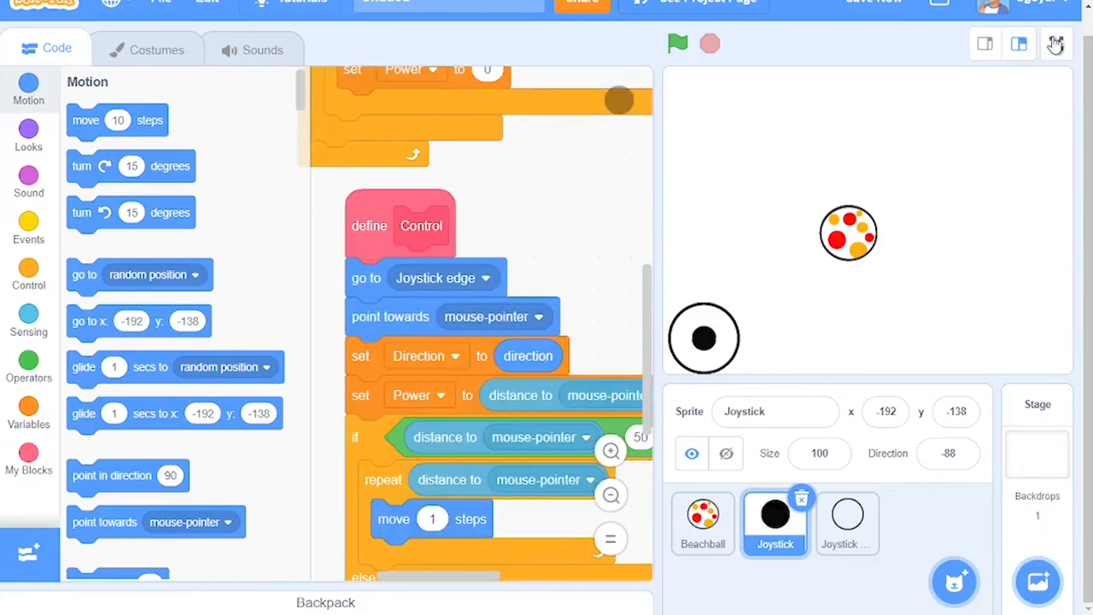
click(1055, 45)
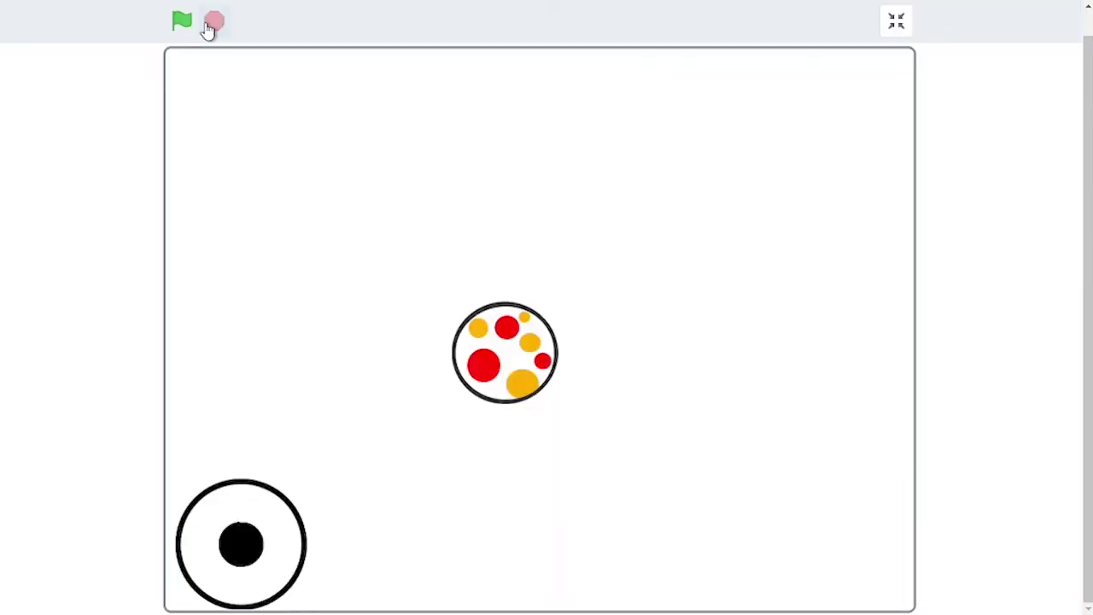
click(181, 20)
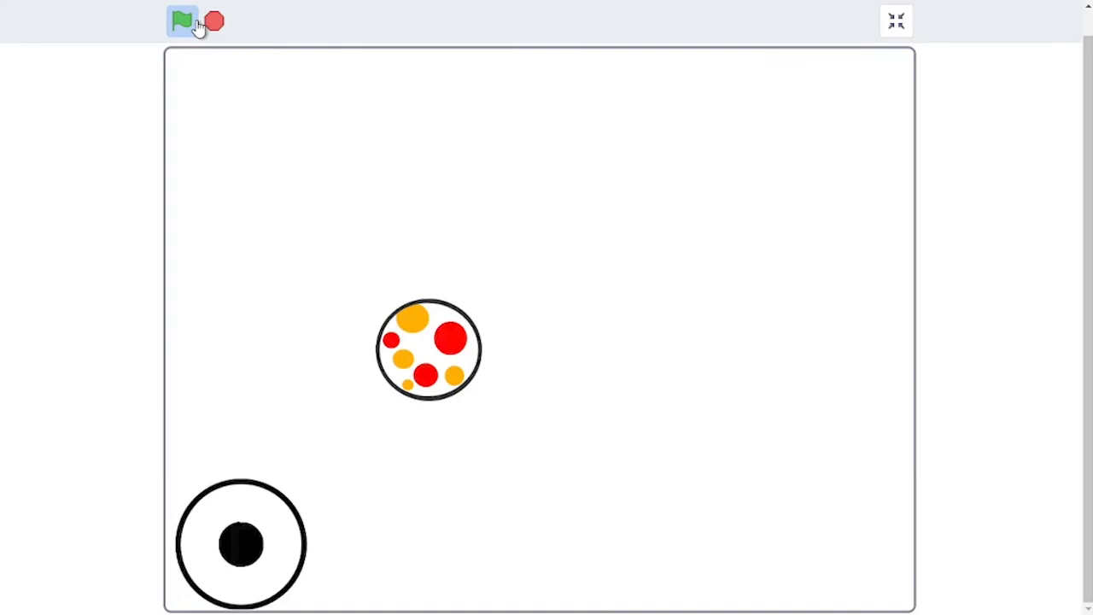
click(181, 20)
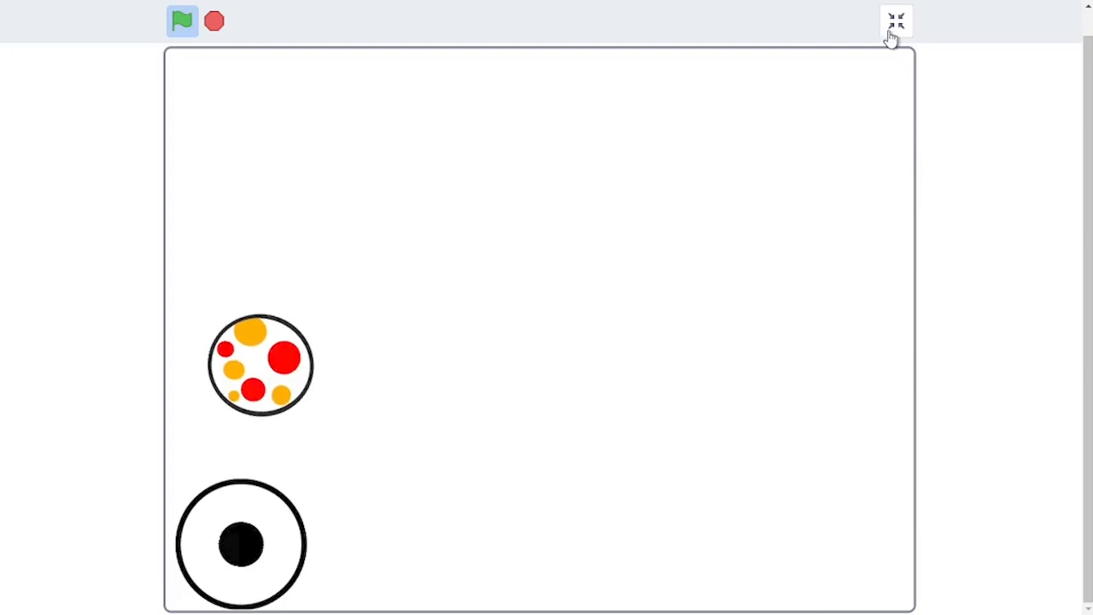
click(894, 18)
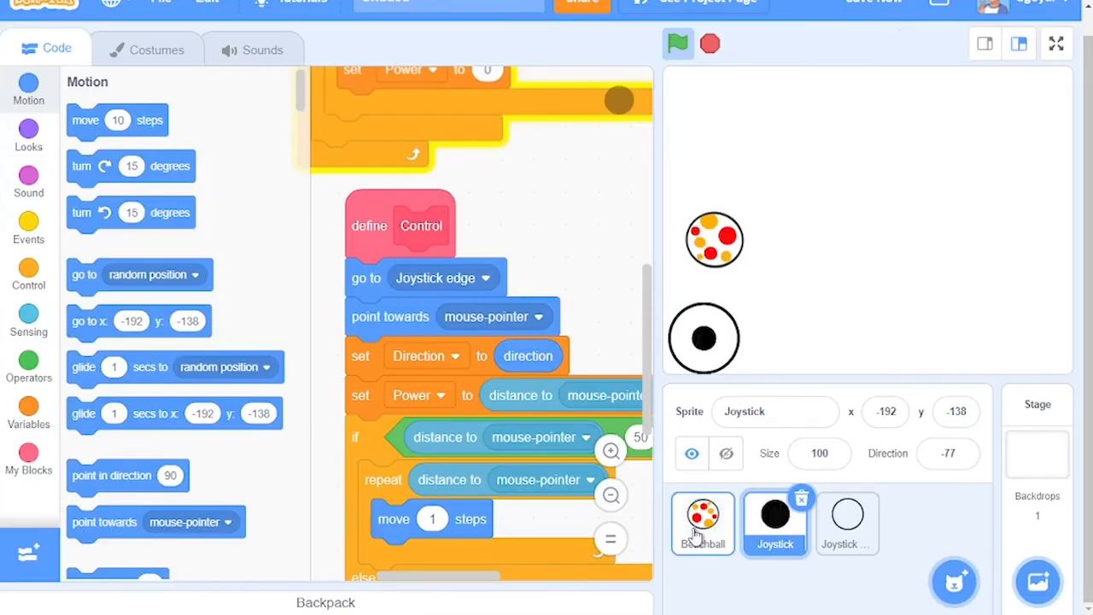
- Make the Beachball move Power / 10 steps in its forever loop and enlarge the stage
click(702, 522)
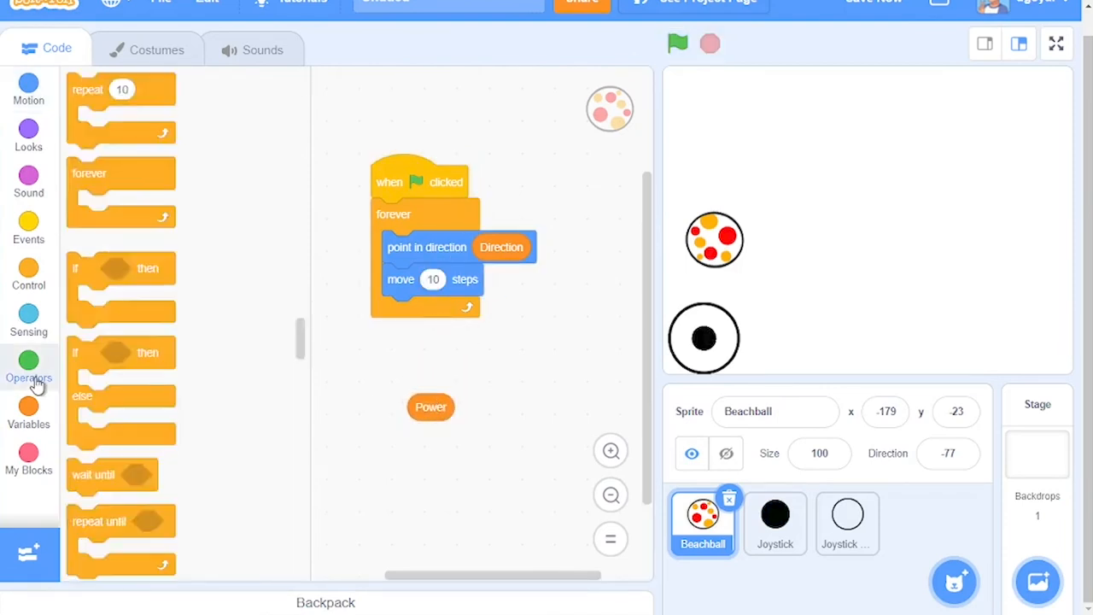
click(28, 362)
text(10)
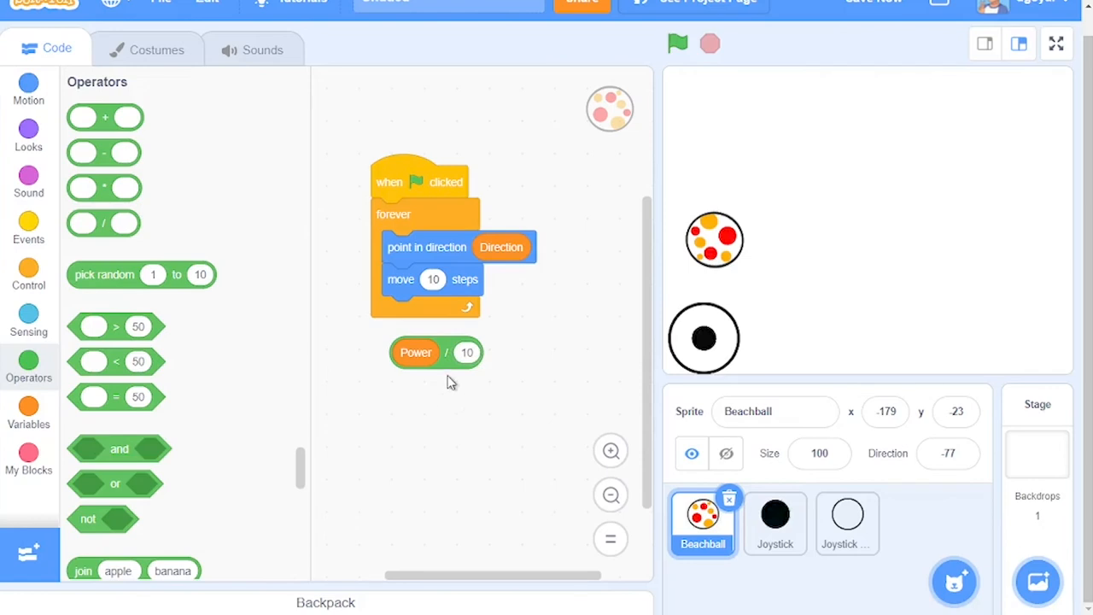
drag(417, 352, 444, 280)
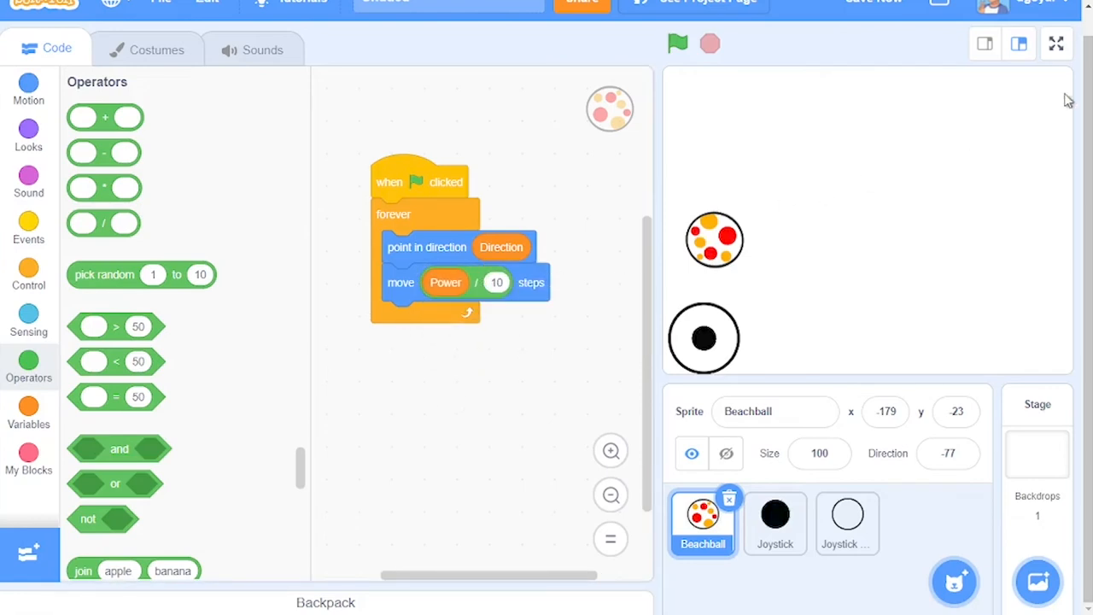
mouse_move(1055, 61)
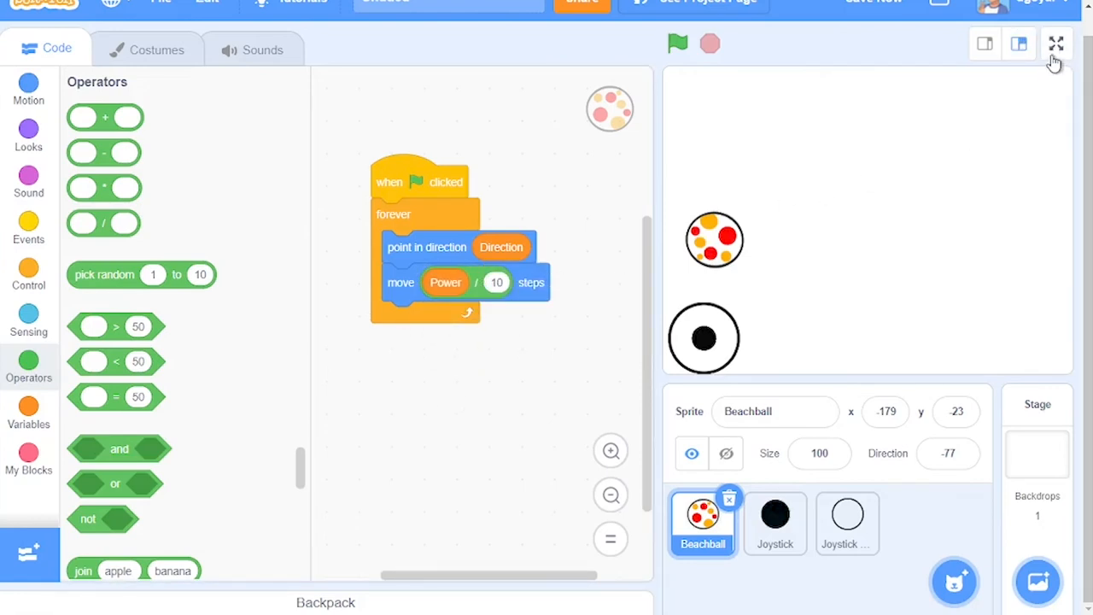
click(1056, 44)
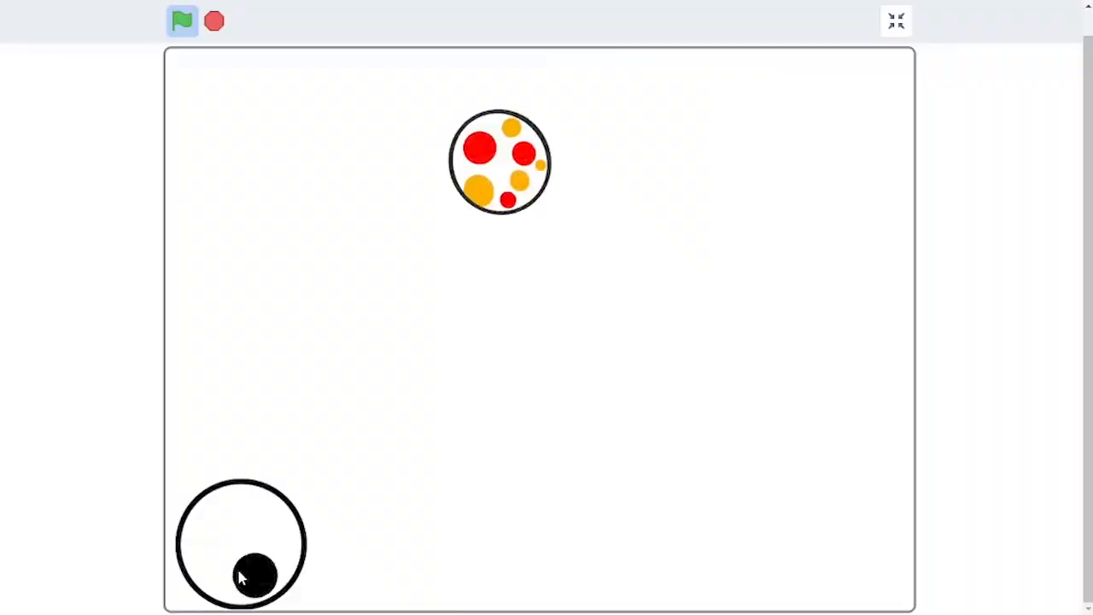
- Run the project full-screen, steer the Beachball with the joystick, then exit full-screen
click(894, 20)
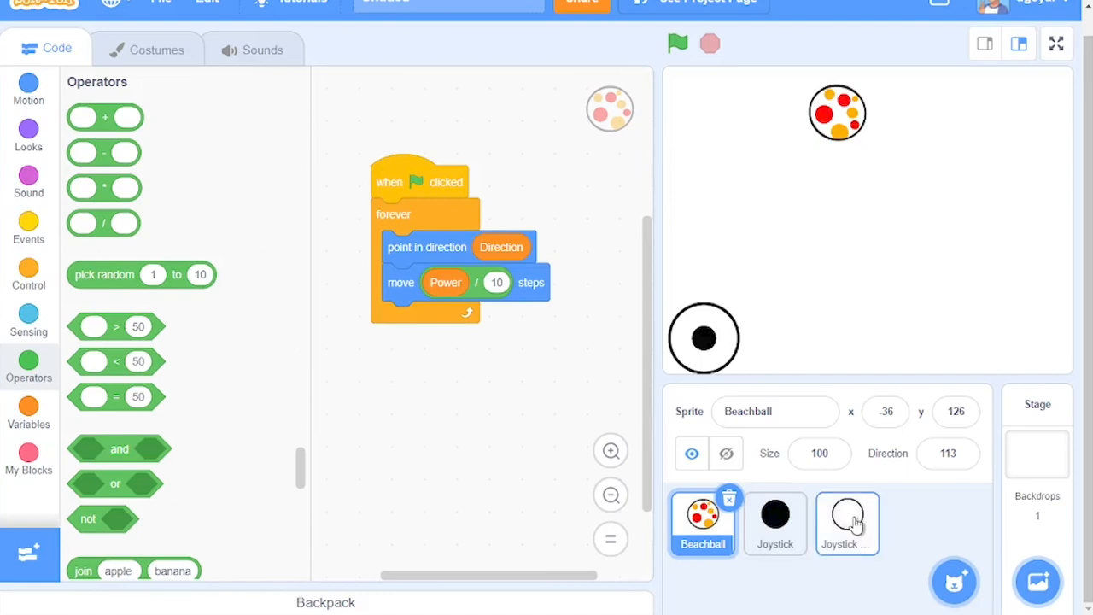
- Review the Joystick and Joystick edge scripts with the Backpack, then return to Beachball
click(775, 520)
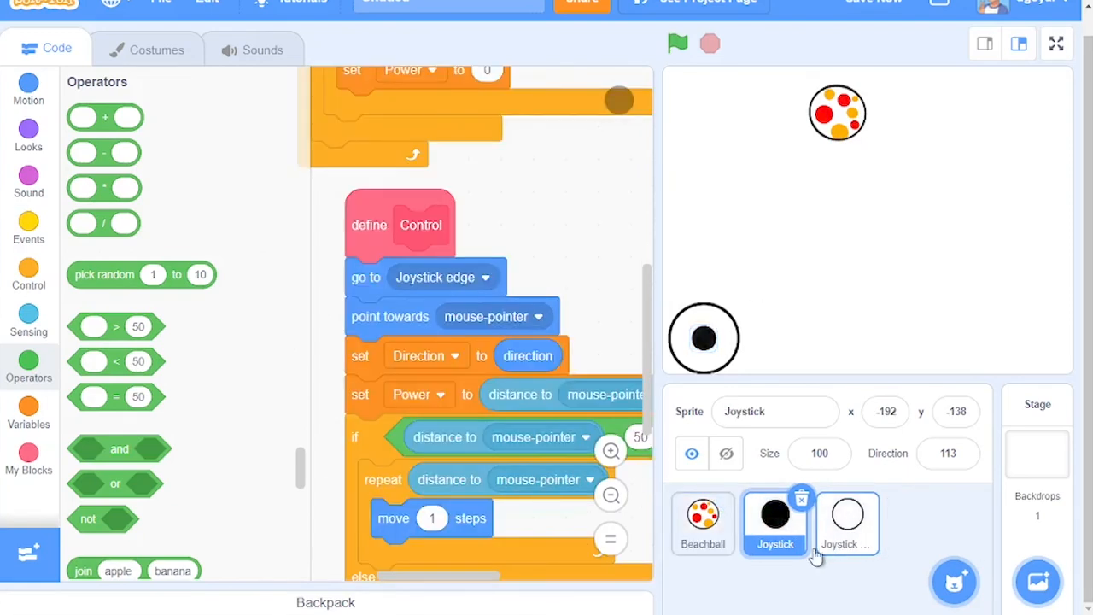
click(847, 522)
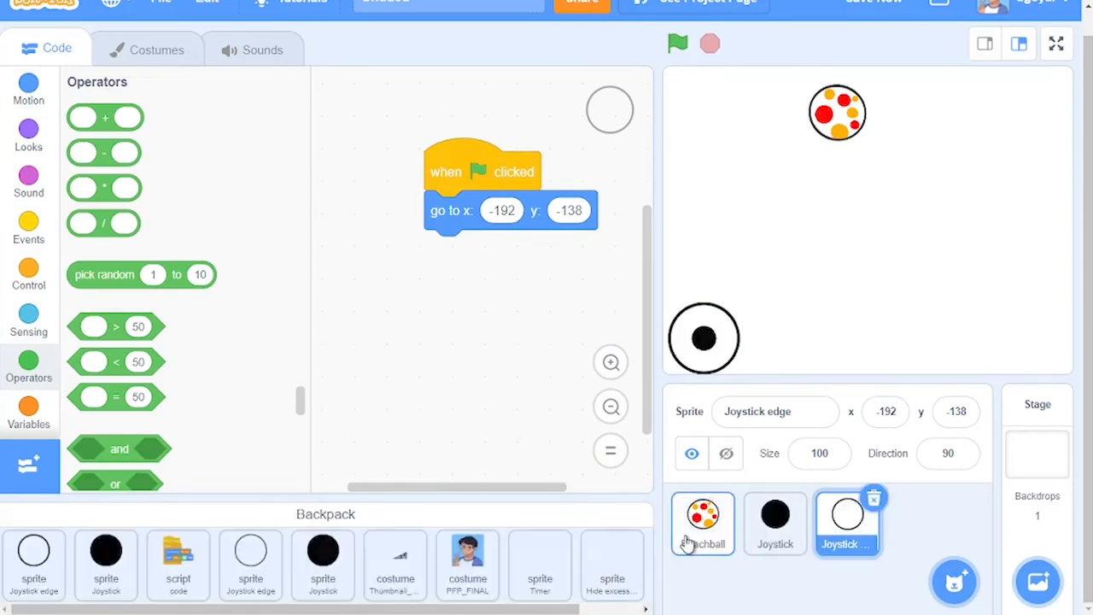
click(702, 523)
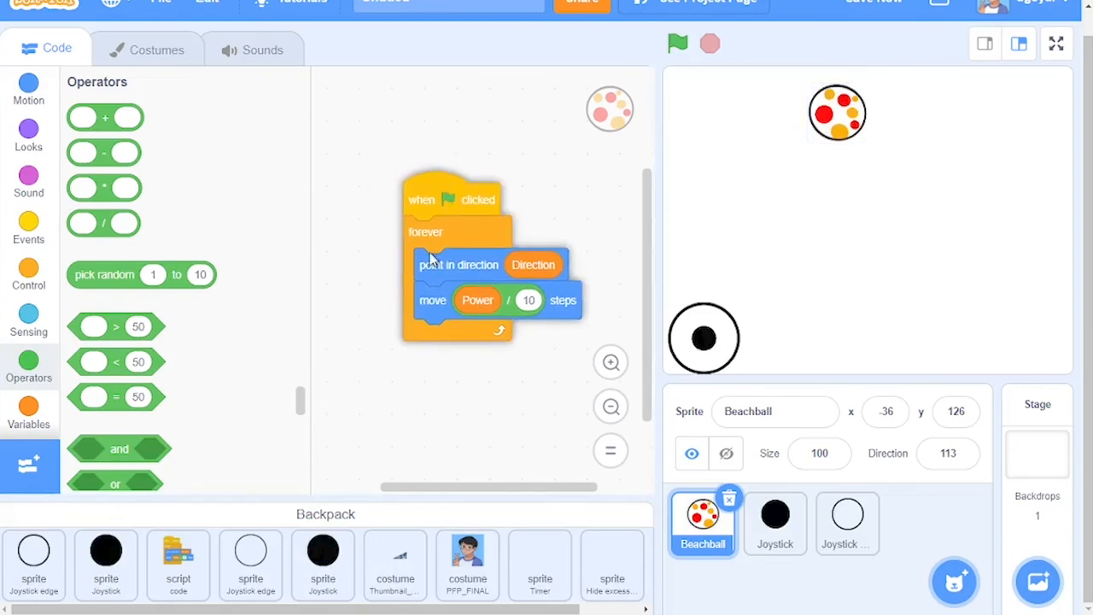